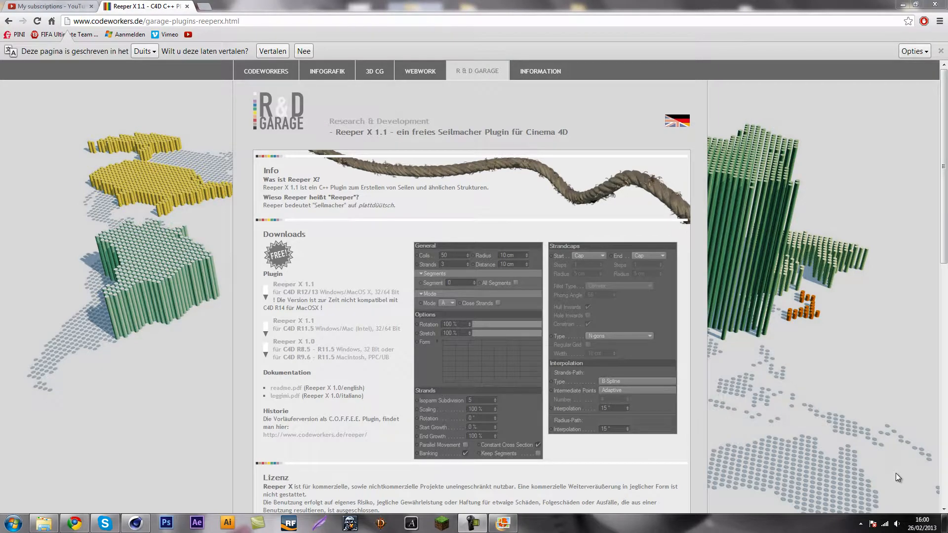
{"action": "mouse_move", "coordinate": [896, 476]}
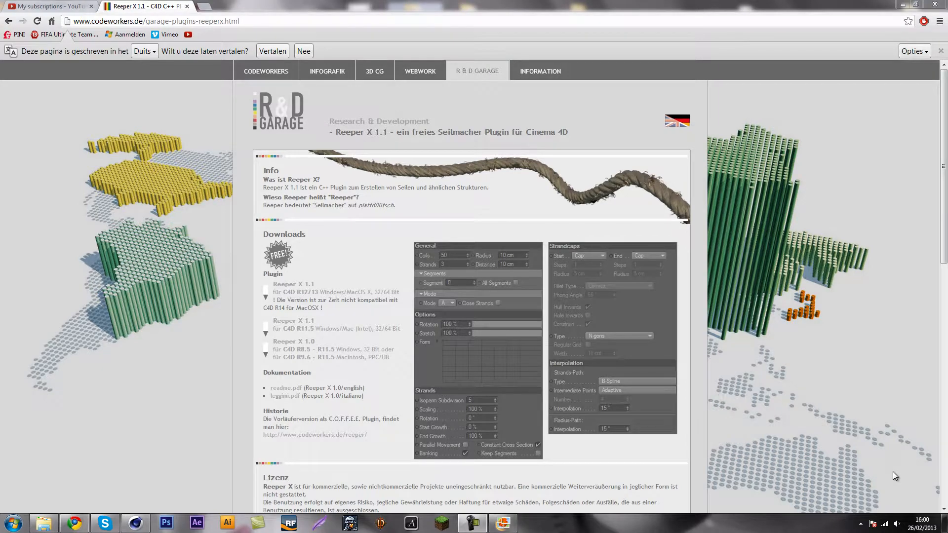
{"action": "mouse_move", "coordinate": [933, 451]}
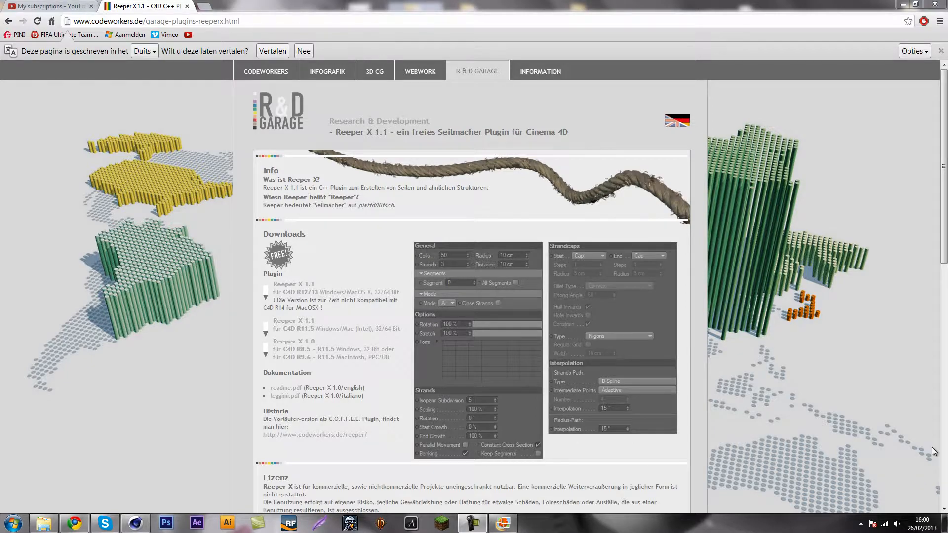
{"action": "mouse_move", "coordinate": [638, 206]}
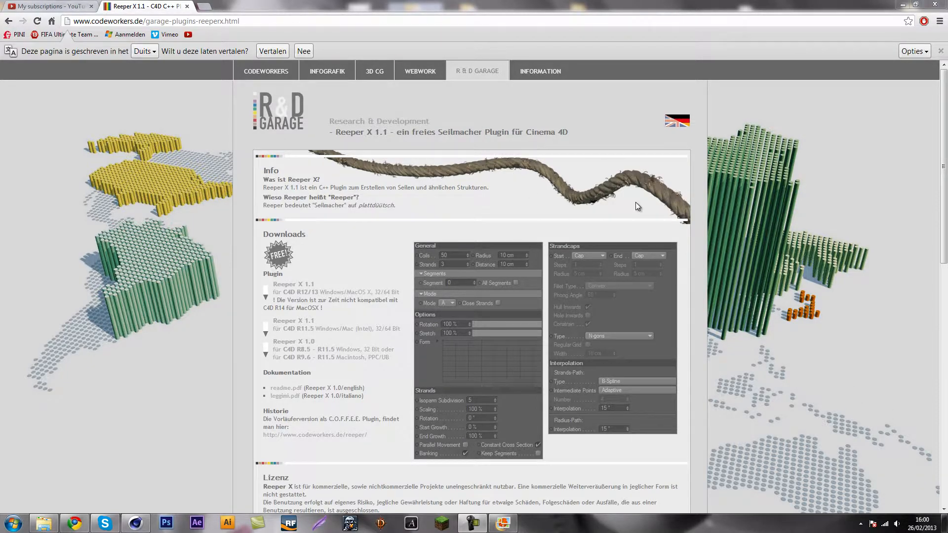
{"action": "mouse_move", "coordinate": [779, 215]}
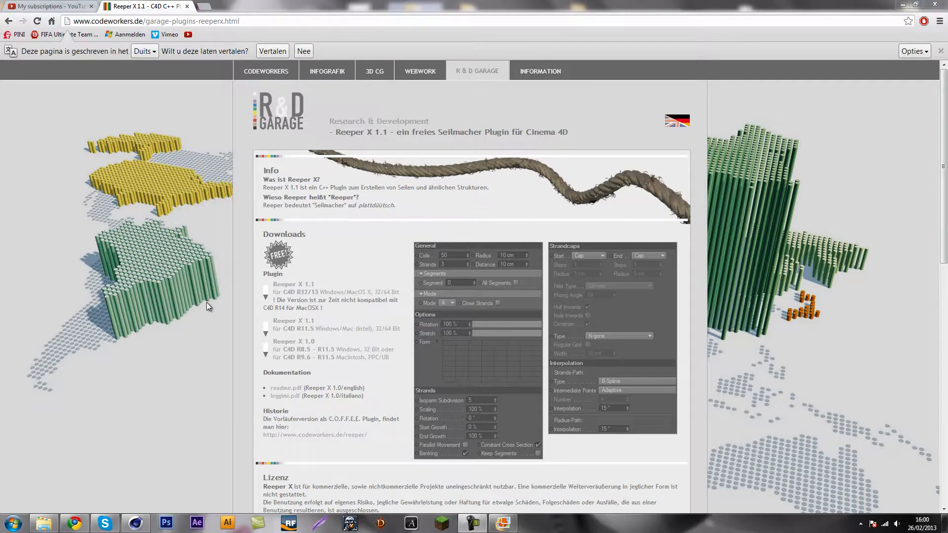
{"action": "mouse_move", "coordinate": [359, 305]}
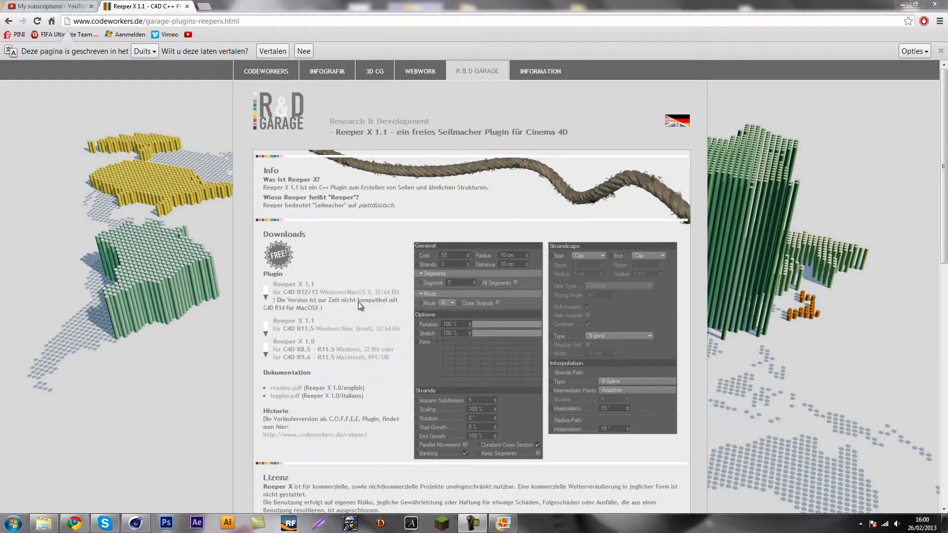
- Search the Start menu for 'cinema 4d' and bring up the CINEMA 4D result's context menu
{"action": "left_click", "coordinate": [11, 522]}
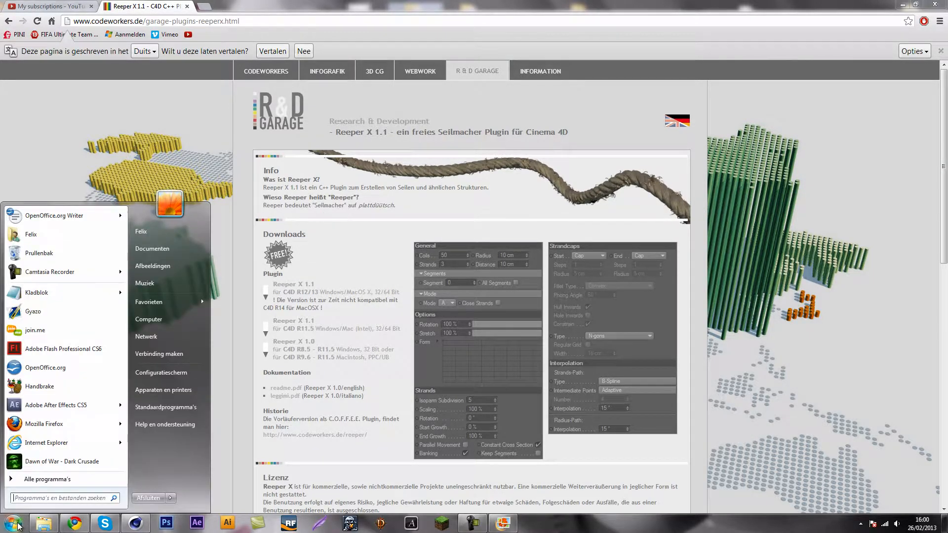
{"action": "type", "text": "p"}
{"action": "type", "text": "cinema 4d"}
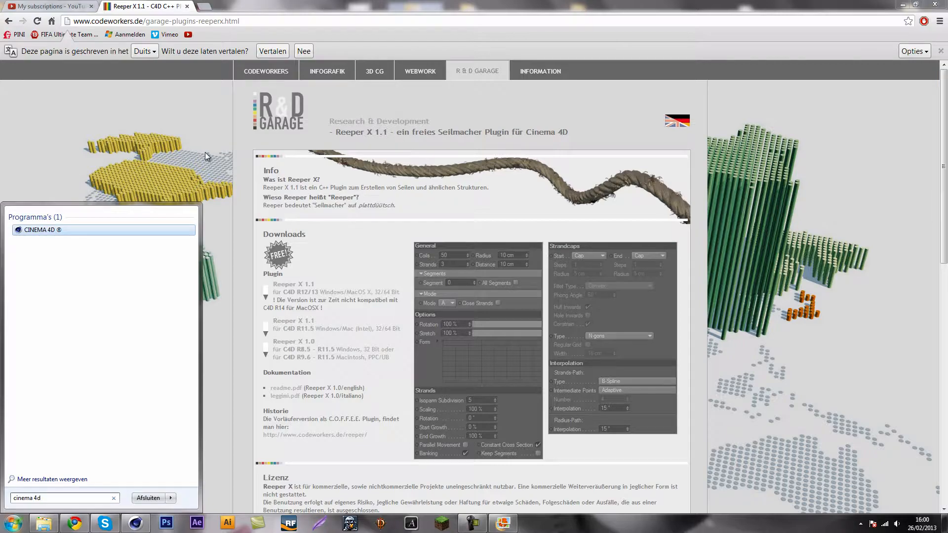
{"action": "mouse_move", "coordinate": [40, 230]}
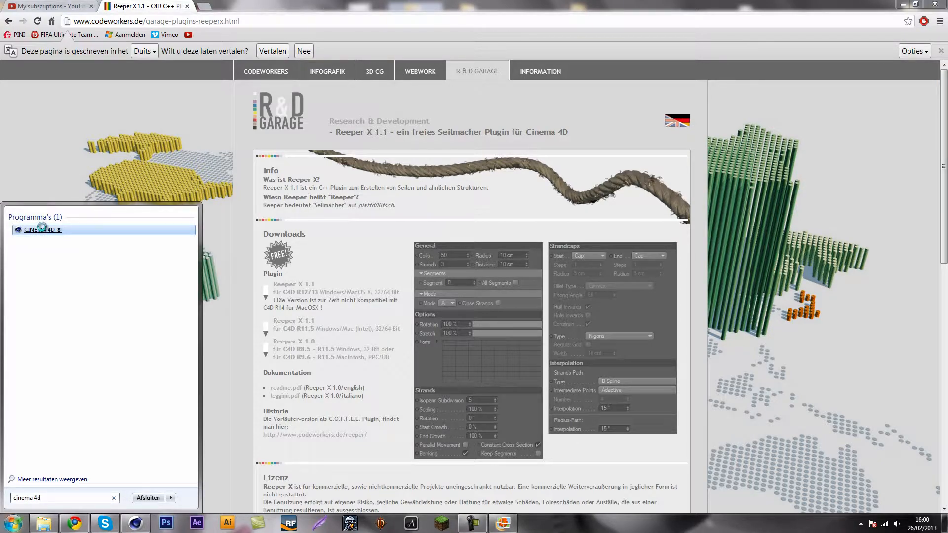
{"action": "right_click", "coordinate": [43, 230]}
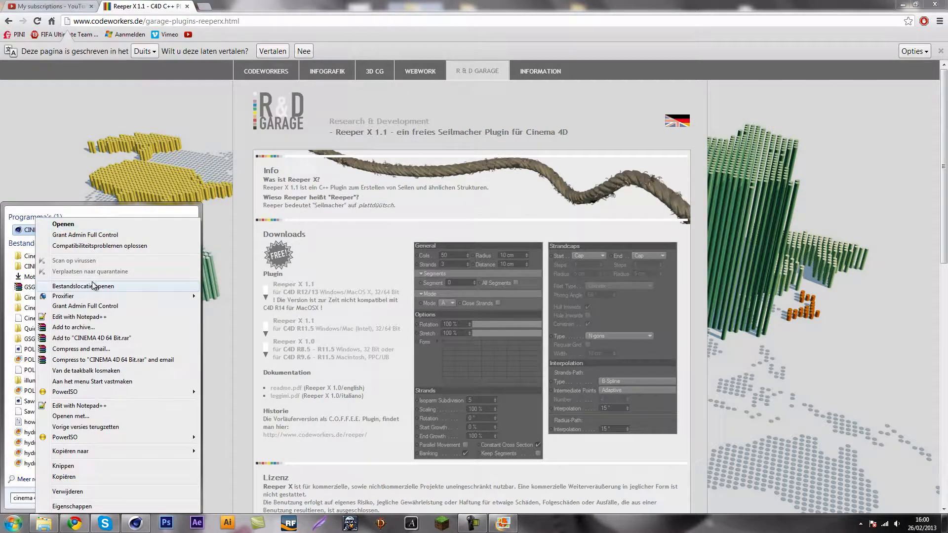
- From the install location, check Reeper X 1.1 sits in the R13 plugins folder, then close Explorer
{"action": "left_click", "coordinate": [83, 286]}
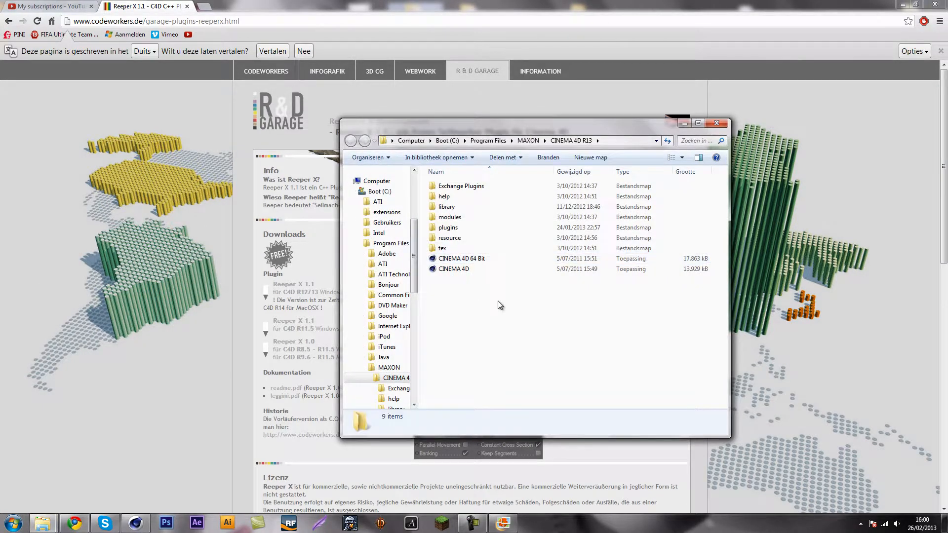
{"action": "double_click", "coordinate": [447, 227]}
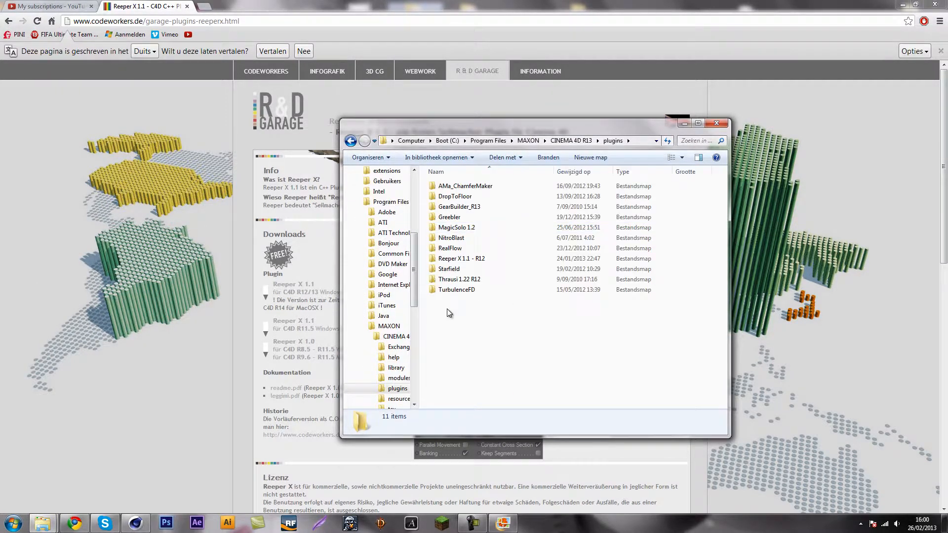
{"action": "mouse_move", "coordinate": [454, 196]}
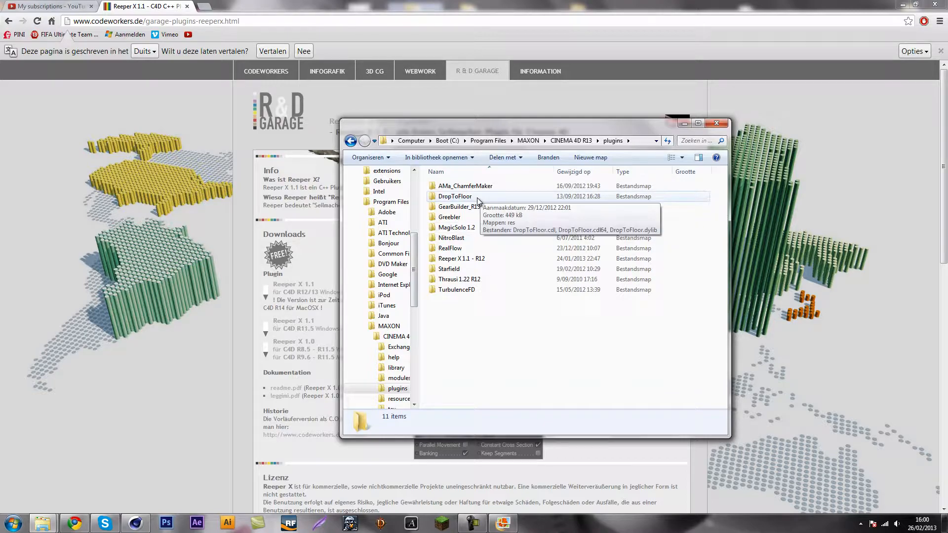
{"action": "left_click", "coordinate": [461, 257]}
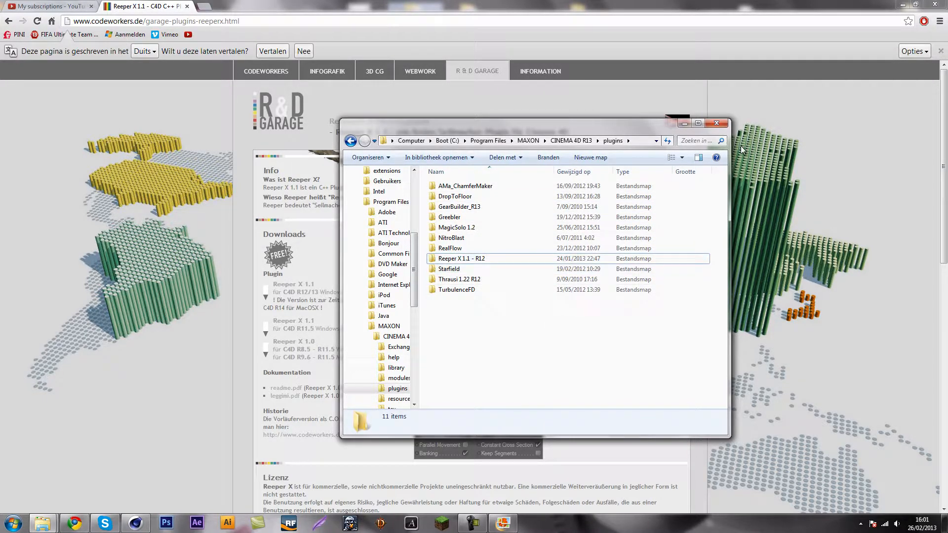
{"action": "left_click", "coordinate": [716, 123]}
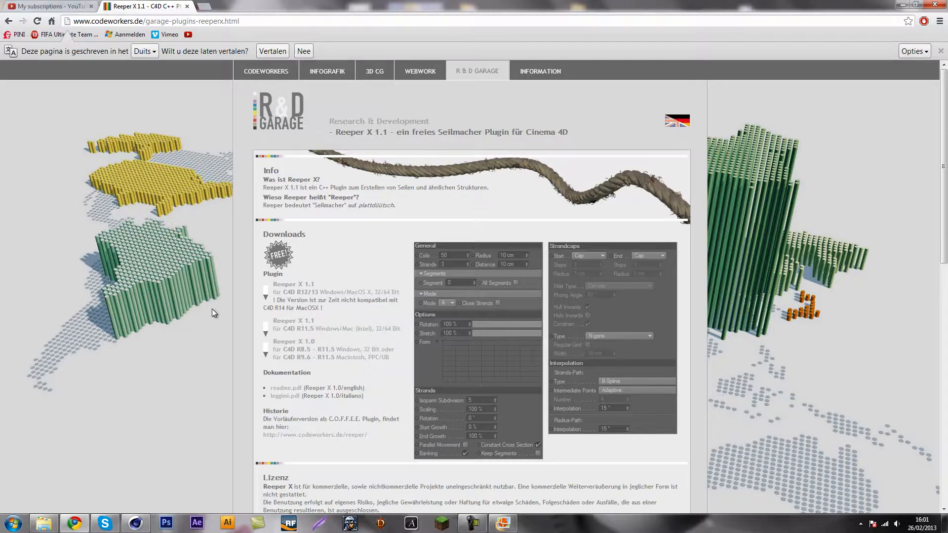
{"action": "mouse_move", "coordinate": [156, 531]}
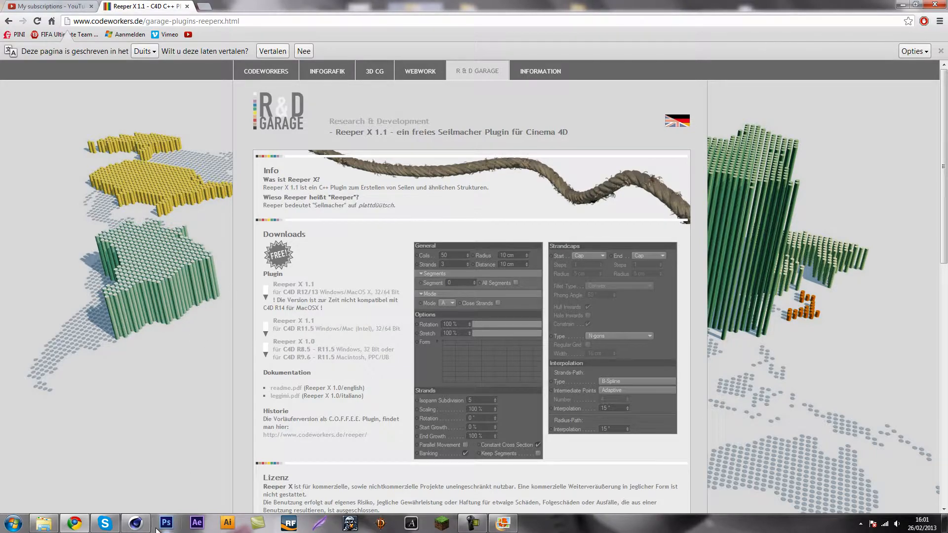
- Bring Cinema 4D back to the front from the taskbar
{"action": "left_click", "coordinate": [135, 522]}
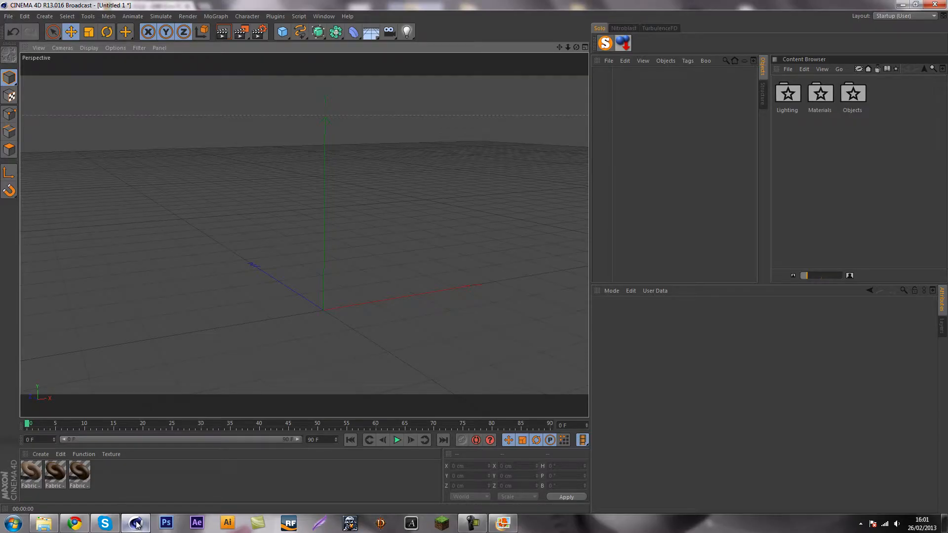
{"action": "left_click", "coordinate": [74, 523]}
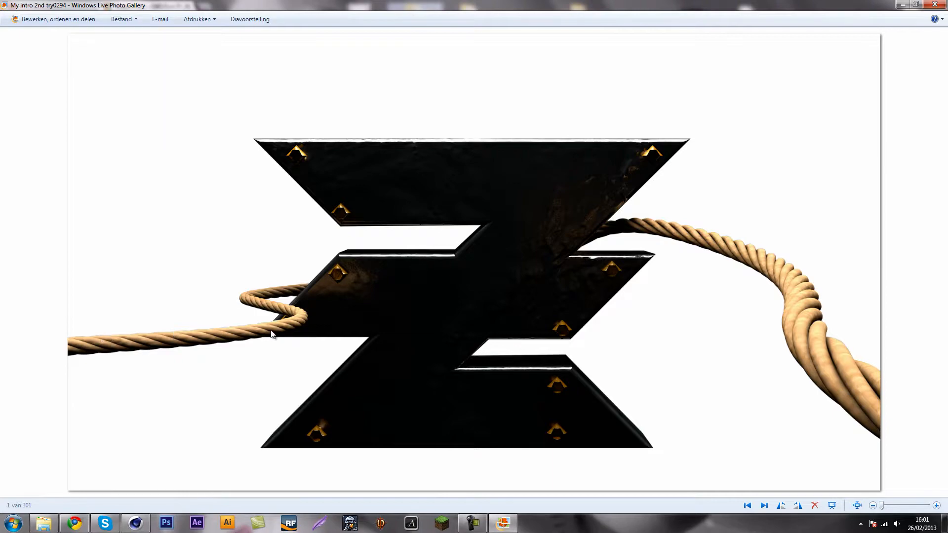
{"action": "mouse_move", "coordinate": [373, 257]}
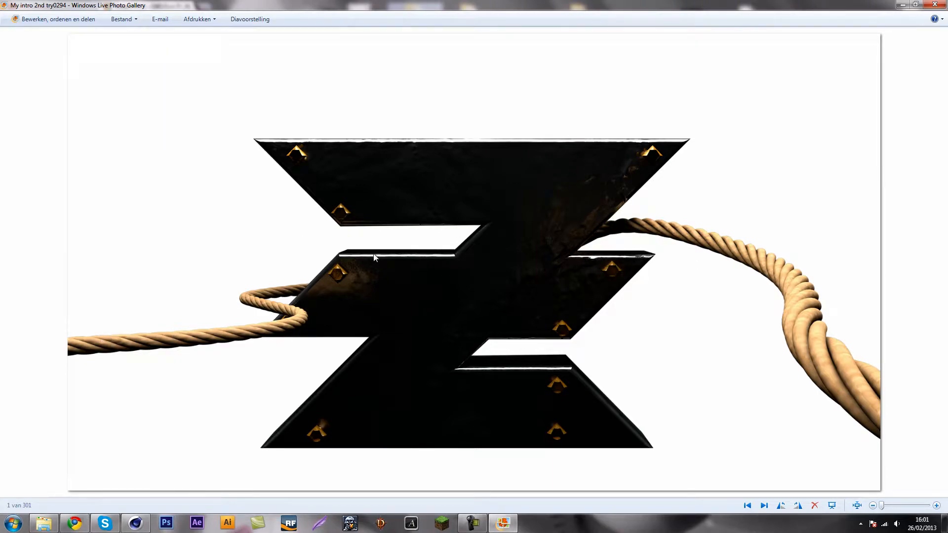
{"action": "mouse_move", "coordinate": [404, 293]}
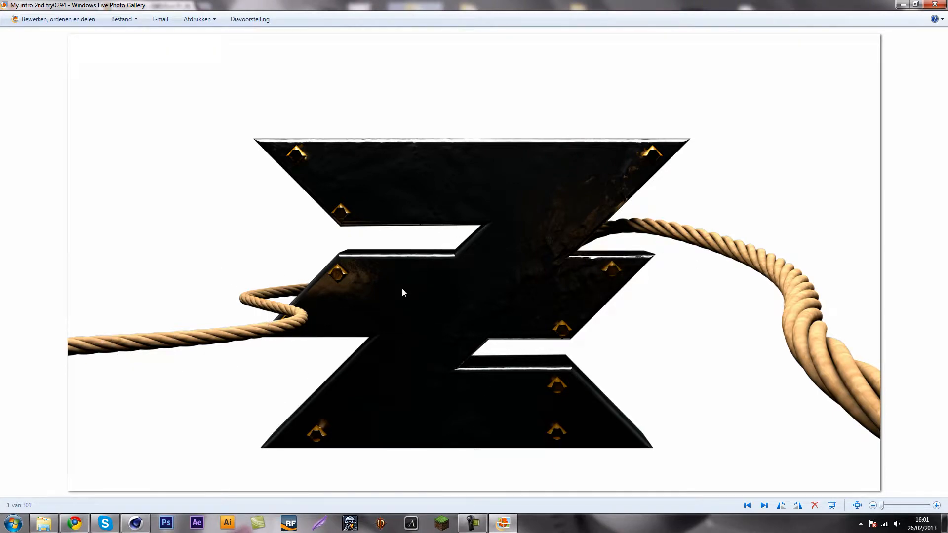
{"action": "mouse_move", "coordinate": [900, 399]}
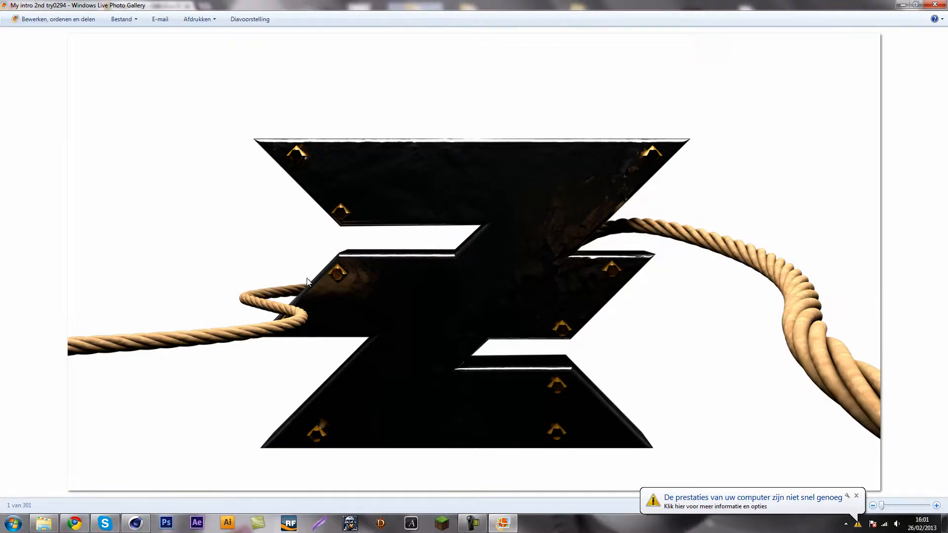
{"action": "mouse_move", "coordinate": [409, 238]}
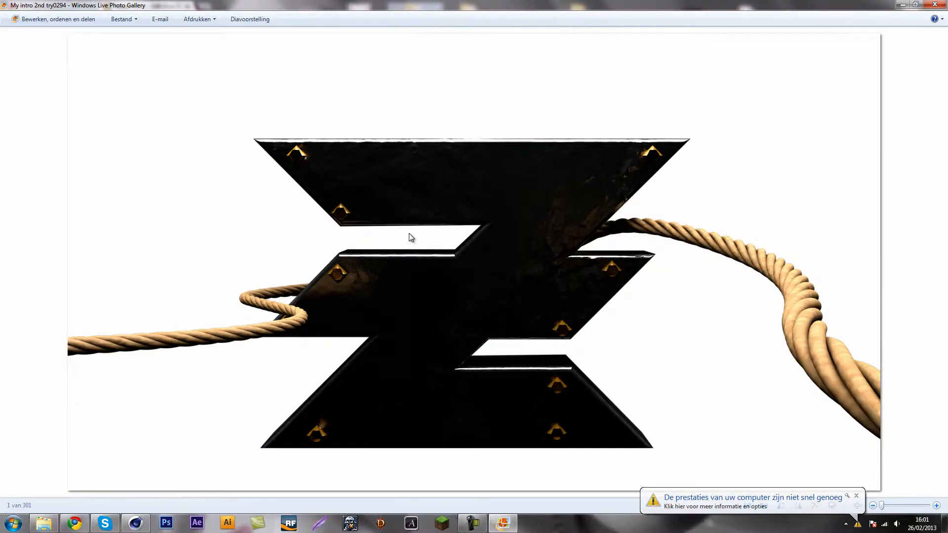
{"action": "mouse_move", "coordinate": [685, 276]}
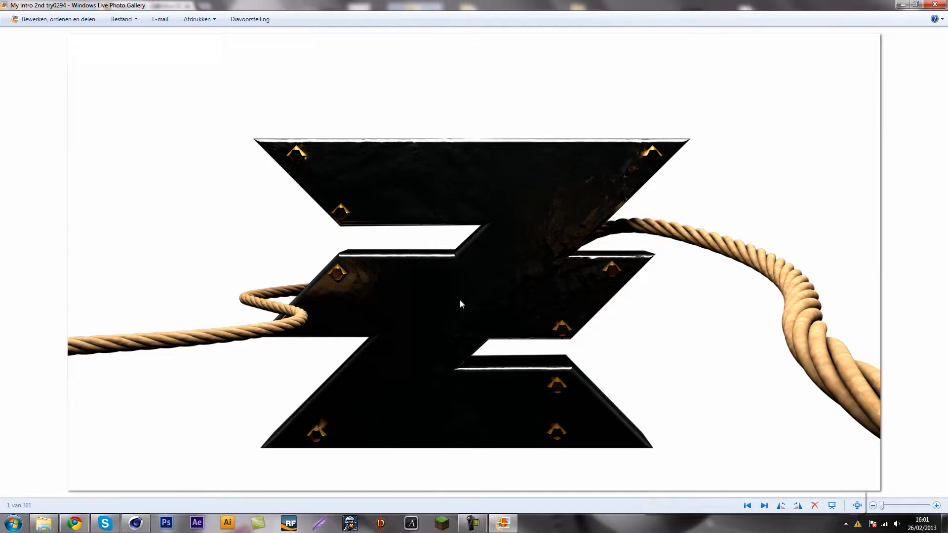
{"action": "mouse_move", "coordinate": [810, 2]}
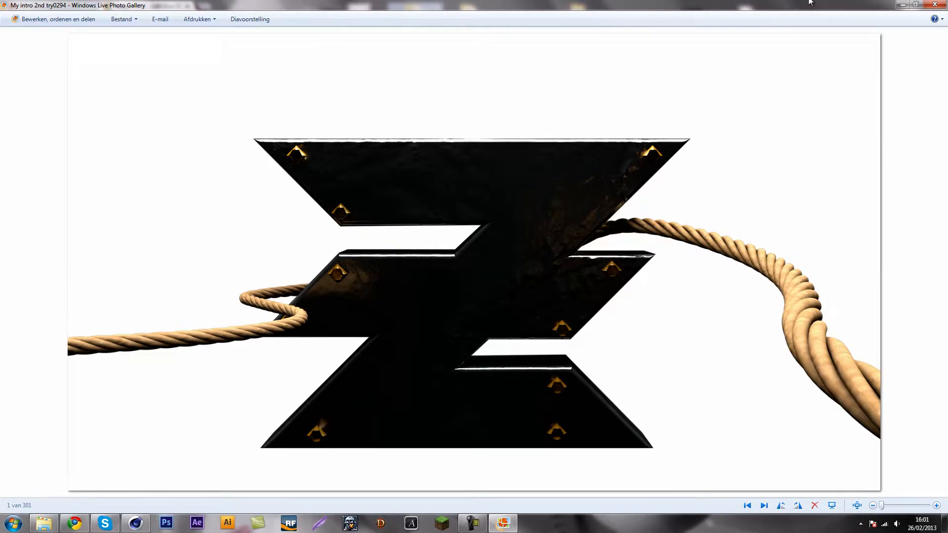
{"action": "mouse_move", "coordinate": [696, 155]}
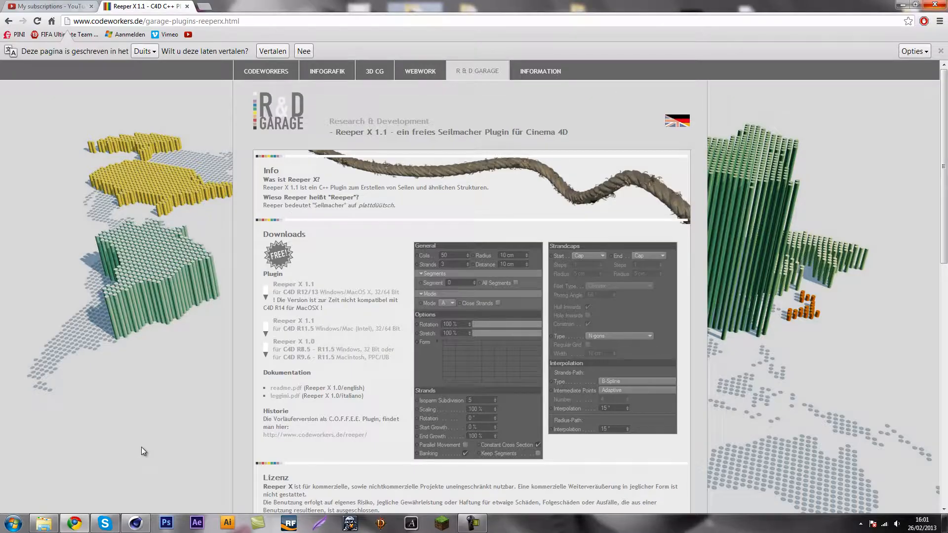
- Add a Reeper X rope object to the scene from the Plugins menu
{"action": "left_click", "coordinate": [472, 523]}
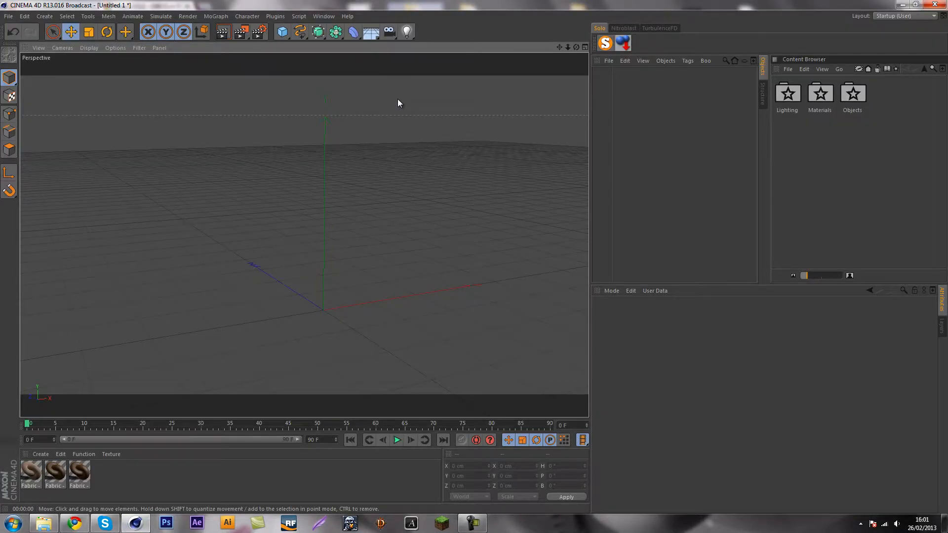
{"action": "mouse_move", "coordinate": [281, 31]}
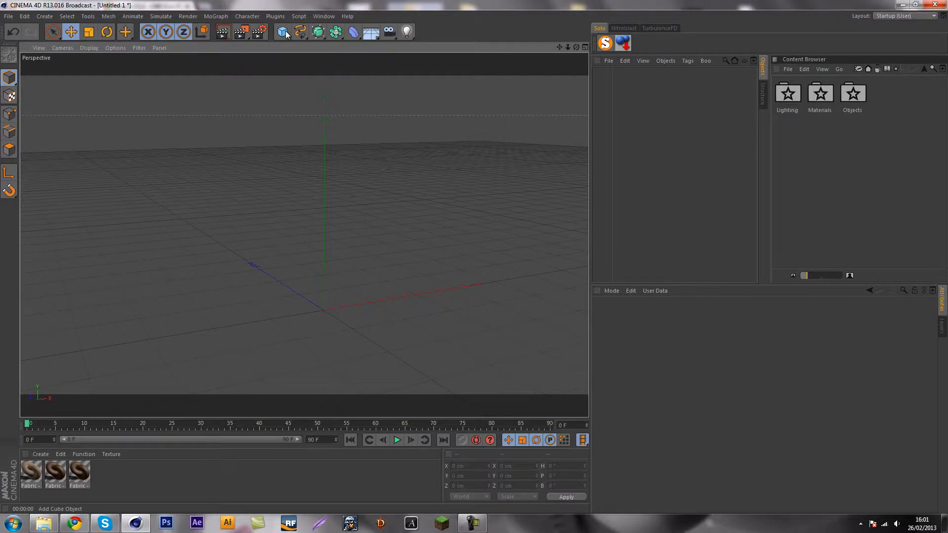
{"action": "left_click", "coordinate": [300, 32]}
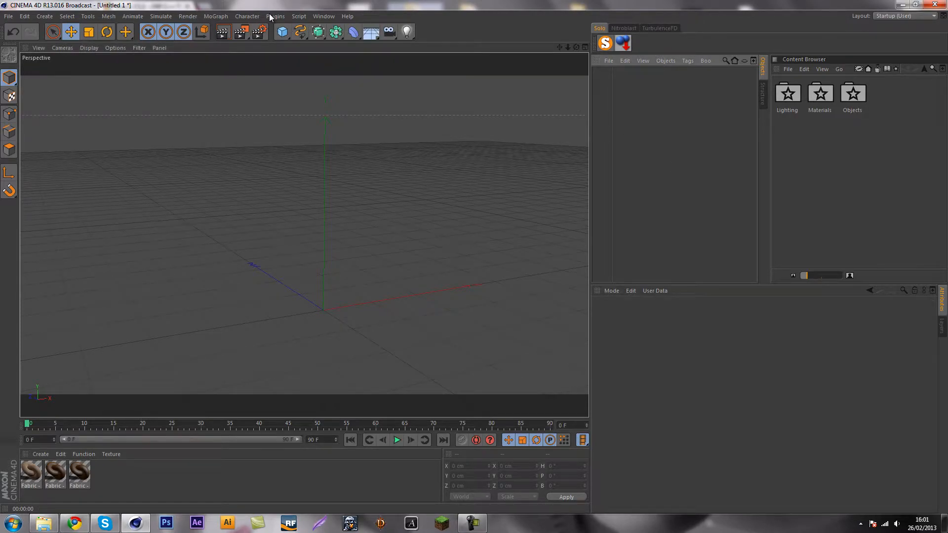
{"action": "left_click", "coordinate": [275, 16]}
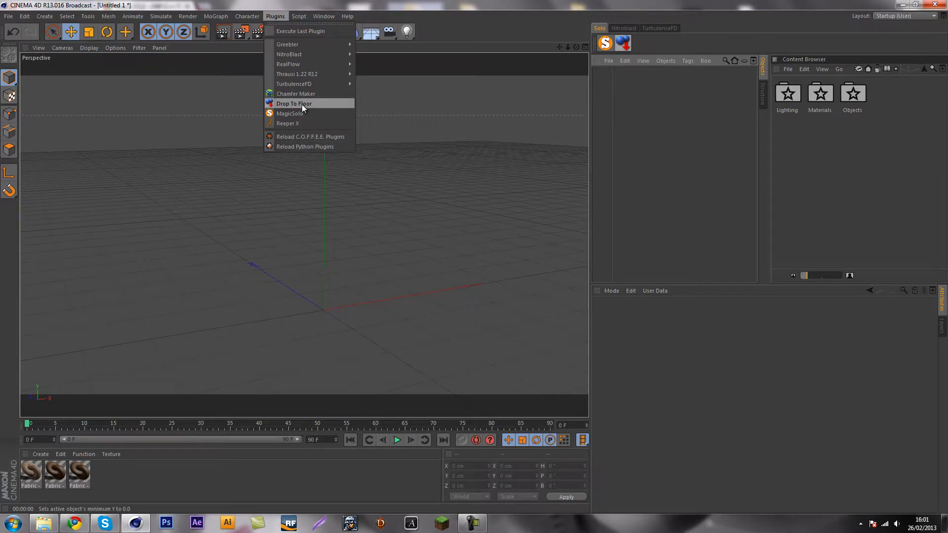
{"action": "left_click", "coordinate": [288, 123]}
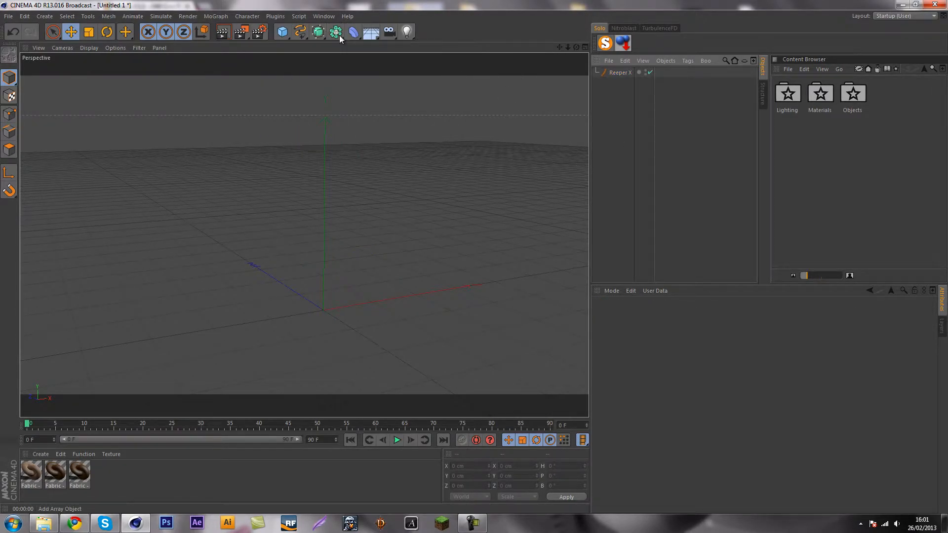
{"action": "left_click", "coordinate": [317, 31]}
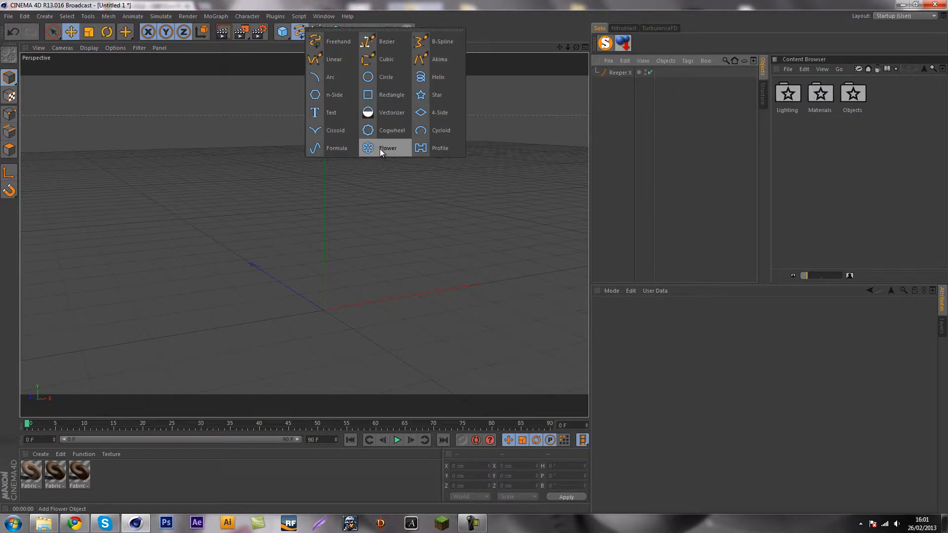
{"action": "left_click", "coordinate": [388, 147]}
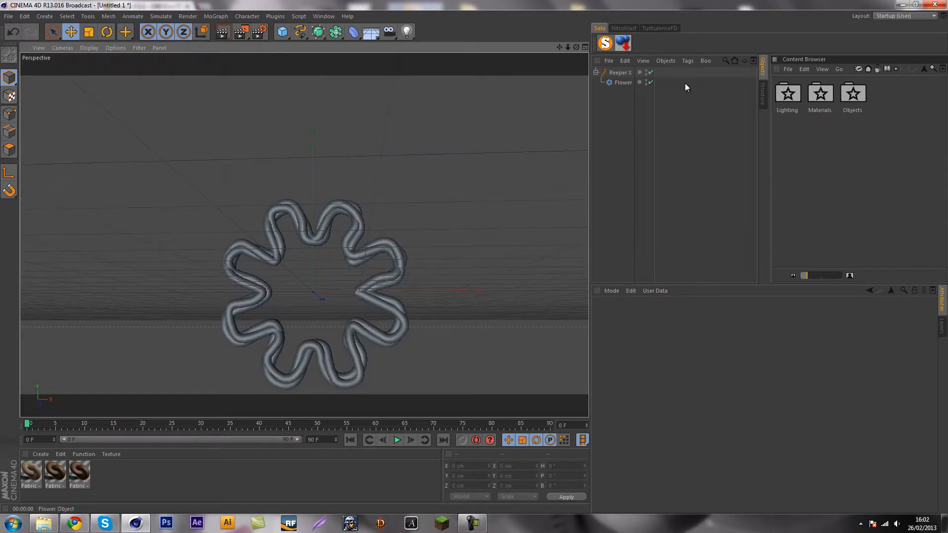
{"action": "left_click", "coordinate": [623, 82]}
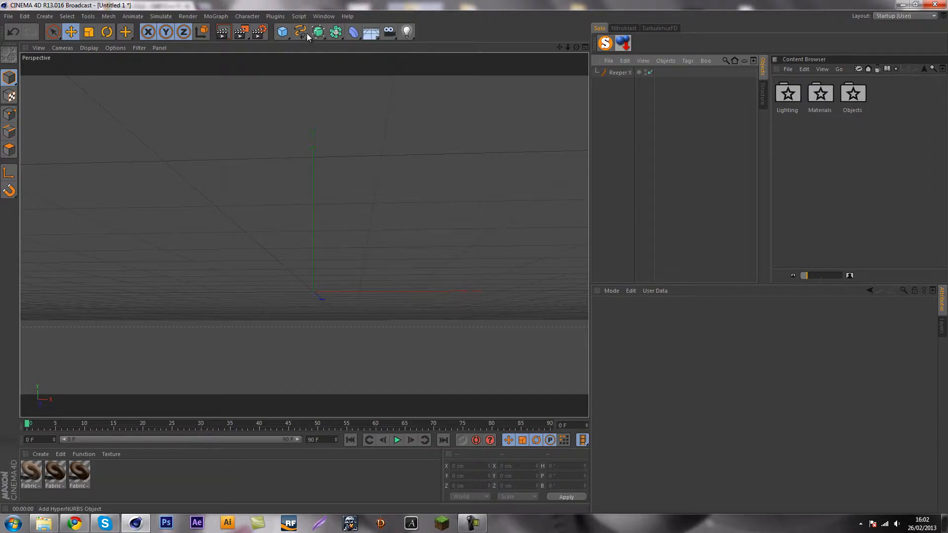
- Add a Cylinder primitive (after discarding a Tube) and stretch it much taller
{"action": "left_click", "coordinate": [281, 32]}
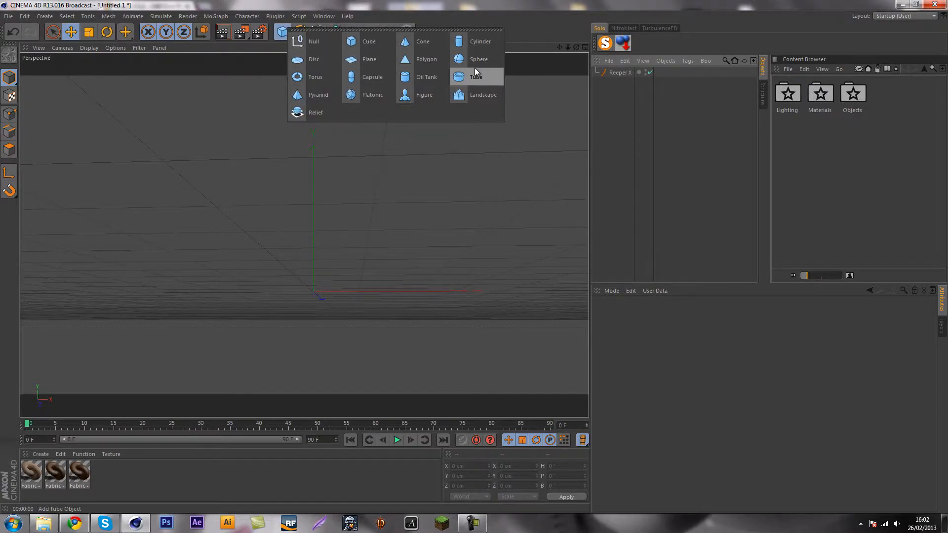
{"action": "left_click", "coordinate": [476, 77]}
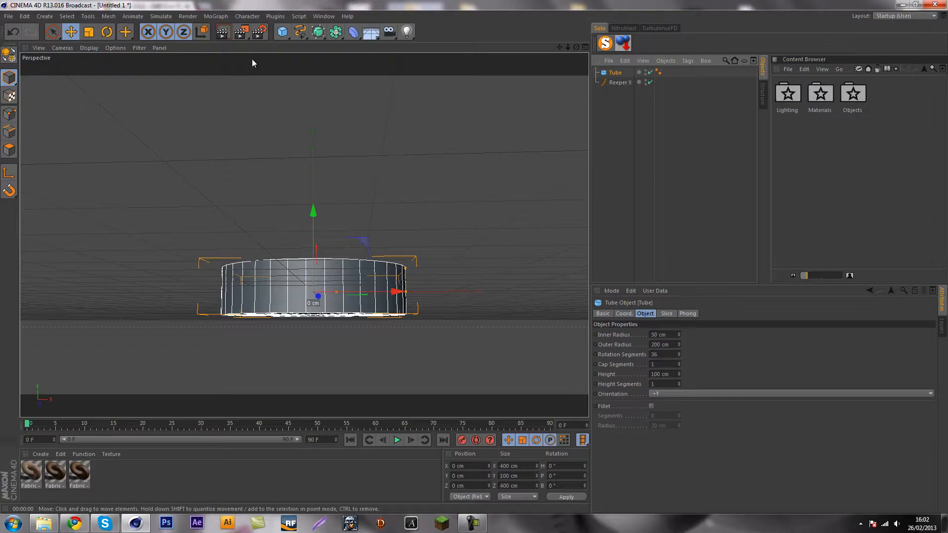
{"action": "left_click", "coordinate": [281, 31]}
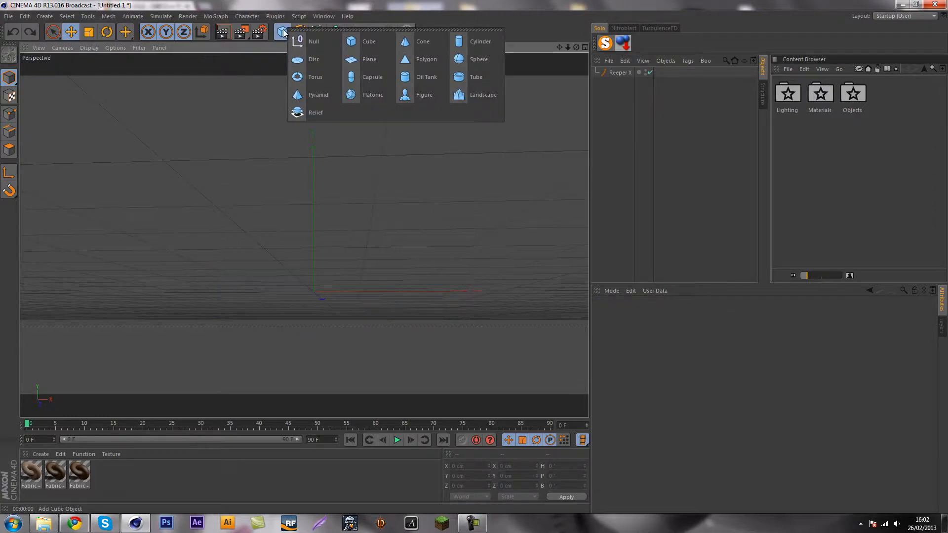
{"action": "left_click", "coordinate": [481, 41]}
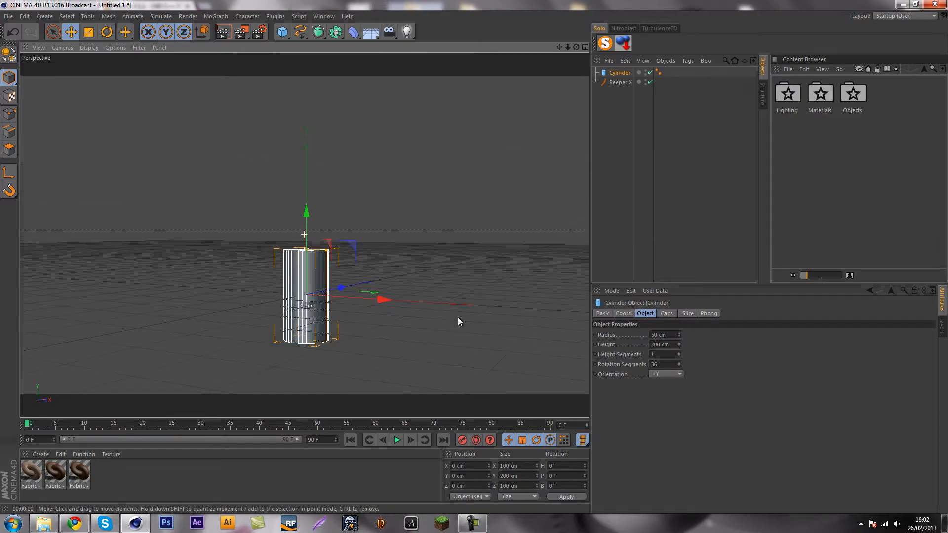
{"action": "left_click_drag", "start_coordinate": [305, 211], "coordinate": [305, 133]}
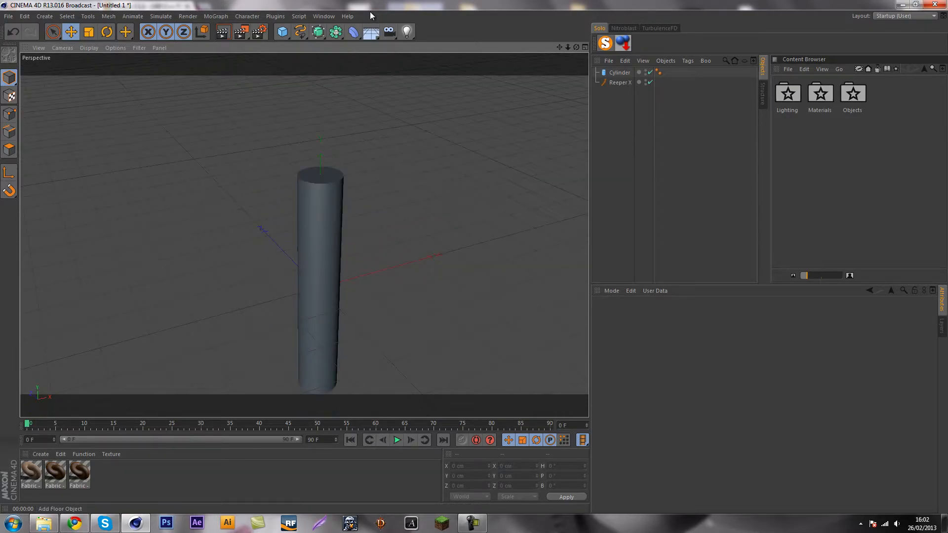
- Add a Helix spline laid in the XZ plane around the vertical axis
{"action": "left_click", "coordinate": [300, 31]}
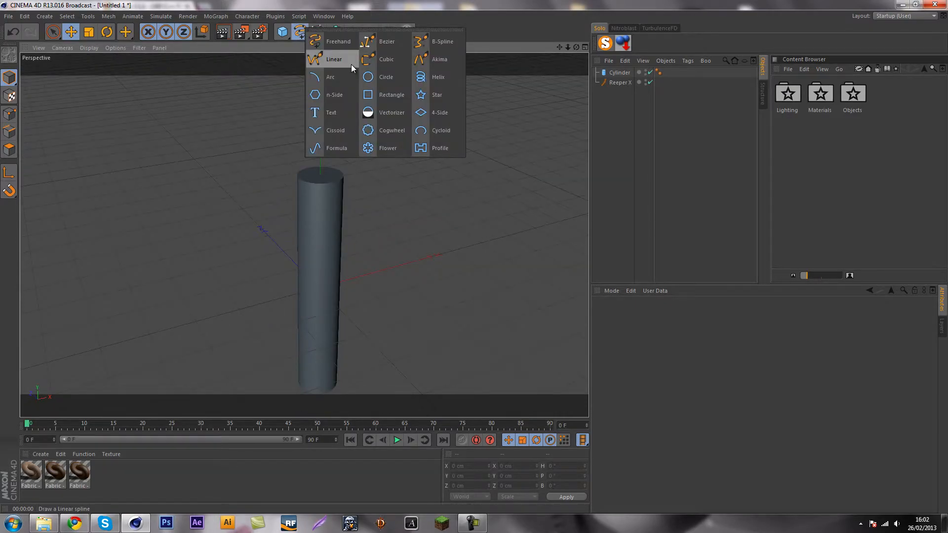
{"action": "left_click", "coordinate": [438, 77]}
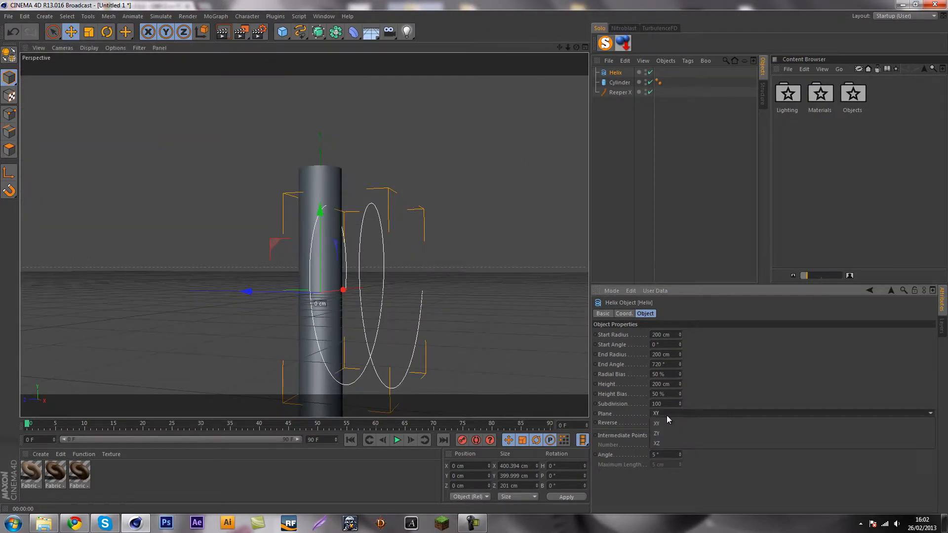
{"action": "left_click", "coordinate": [655, 423]}
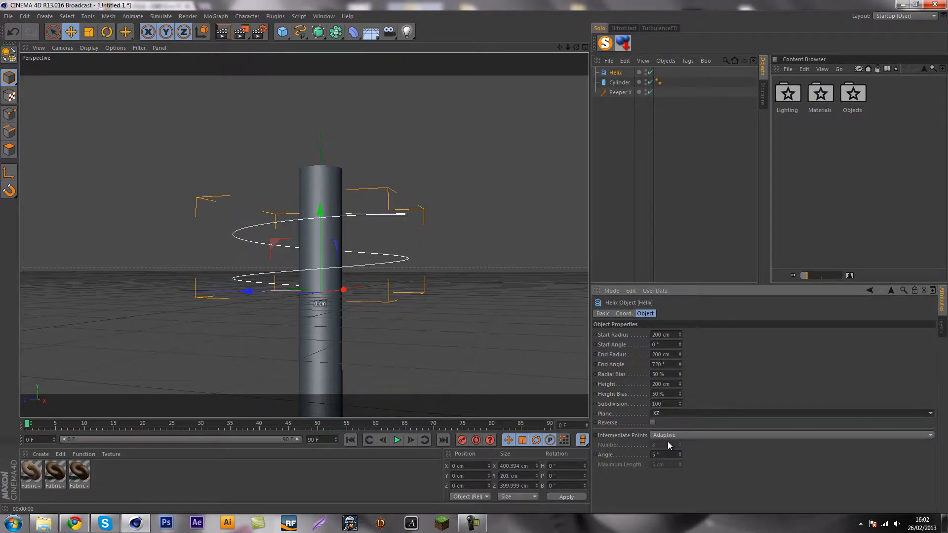
- Narrow the helix to 100 cm radius and fit its height and turns to the cylinder
{"action": "left_click", "coordinate": [620, 82]}
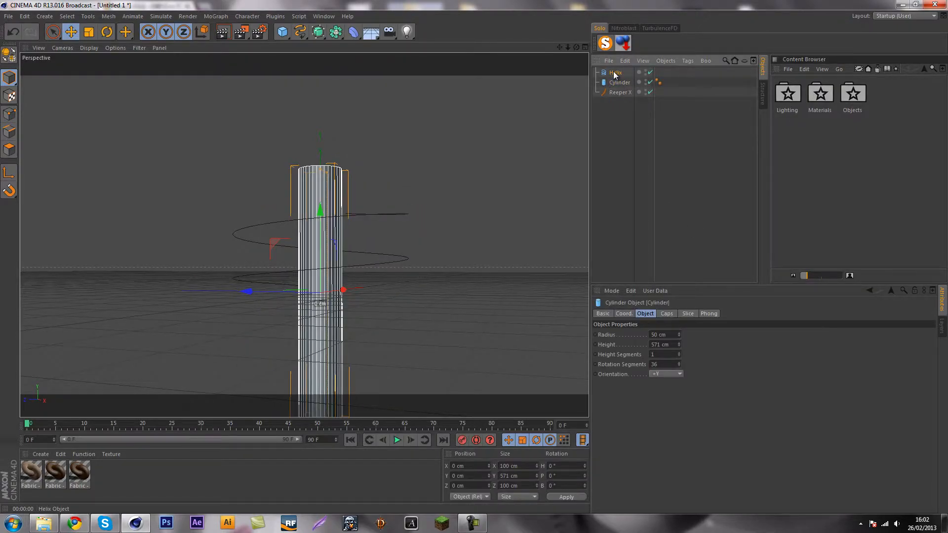
{"action": "left_click", "coordinate": [616, 72]}
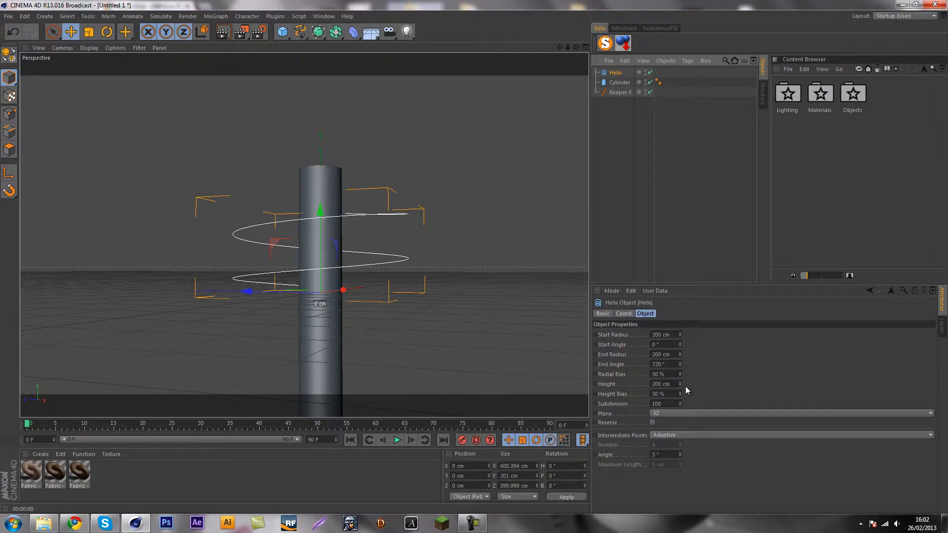
{"action": "mouse_move", "coordinate": [680, 412]}
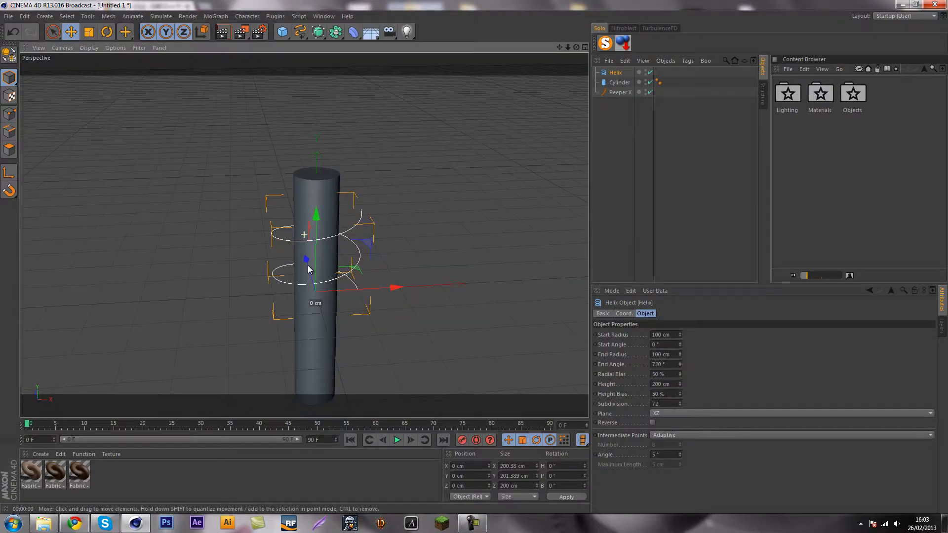
{"action": "left_click", "coordinate": [620, 82]}
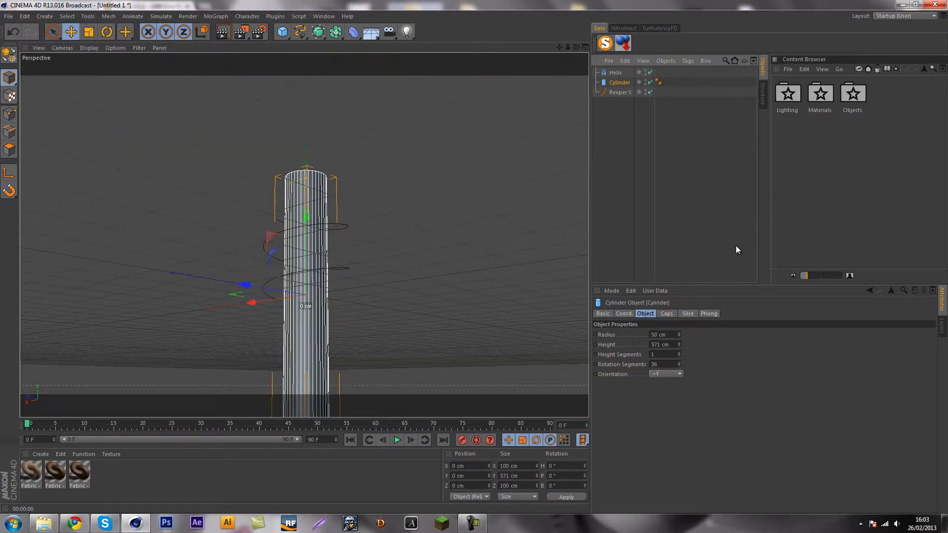
{"action": "left_click", "coordinate": [615, 72]}
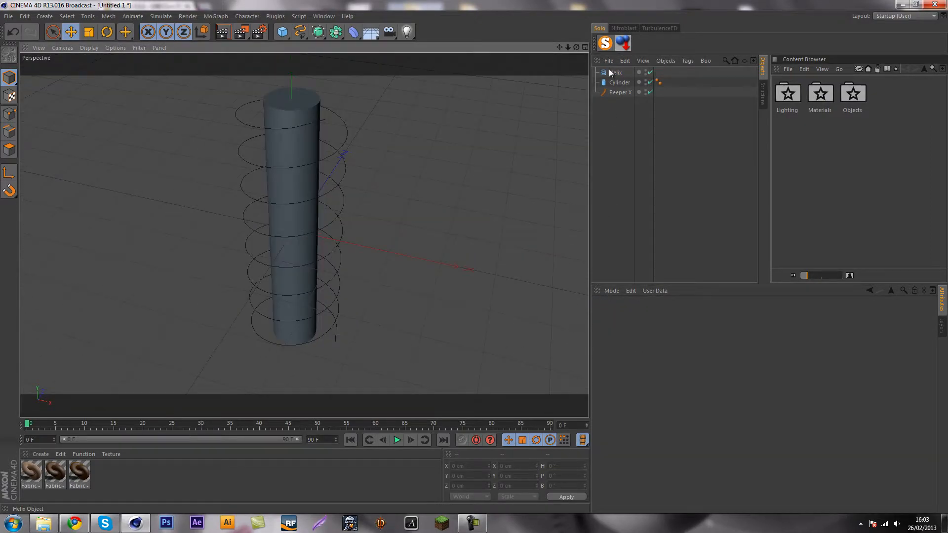
- Make the Helix a child of Reeper X so the rope coils around the cylinder
{"action": "left_click", "coordinate": [616, 91]}
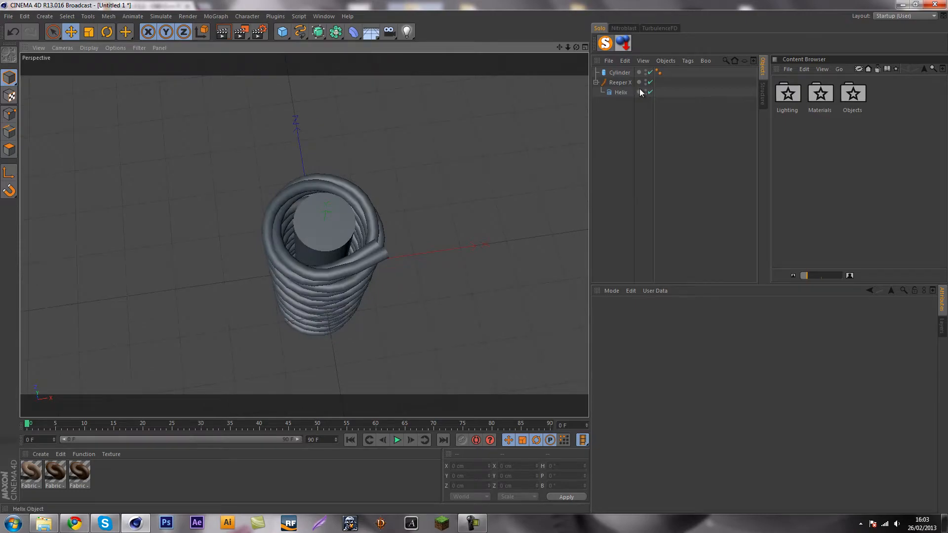
{"action": "left_click", "coordinate": [620, 91]}
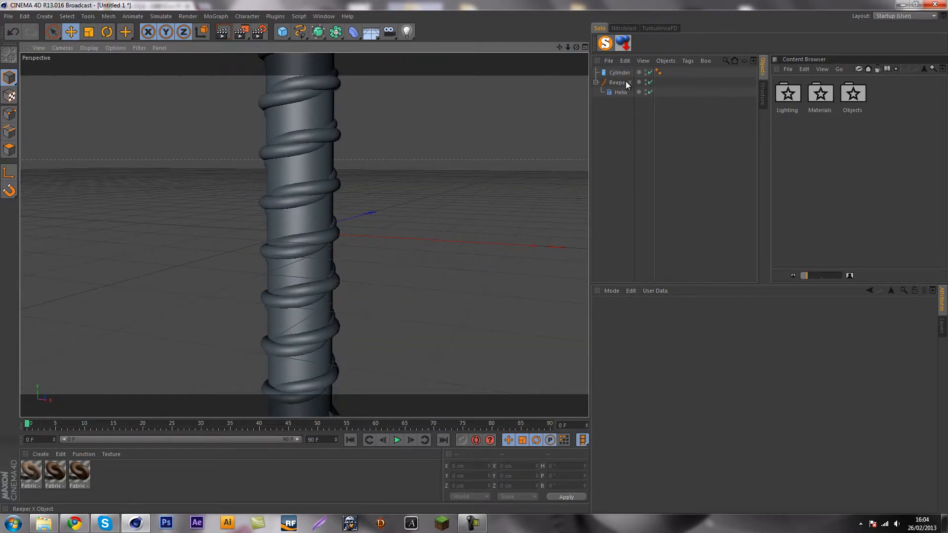
- Set the Reeper X General tab to Coils 246, Radius 7 cm, Strands 3 and Distance 9 cm
{"action": "left_click", "coordinate": [620, 82]}
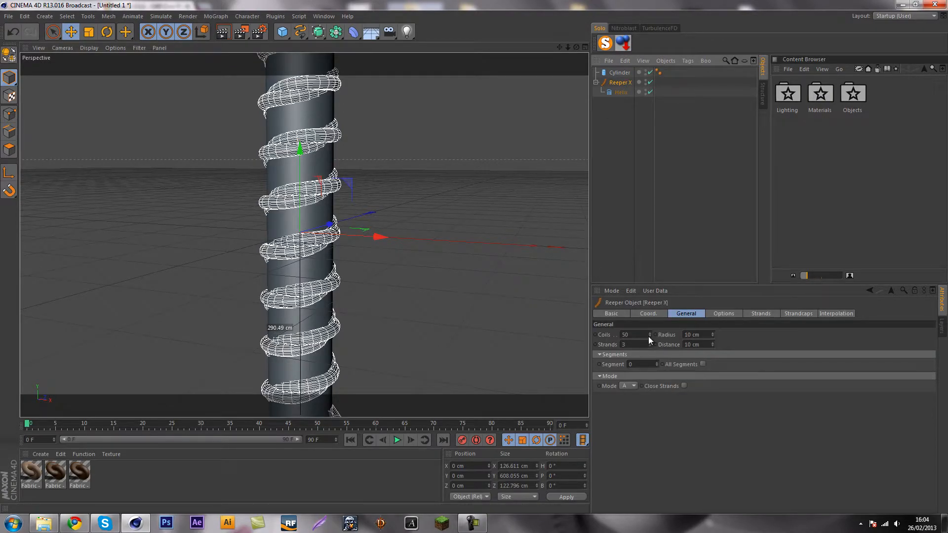
{"action": "mouse_move", "coordinate": [647, 319]}
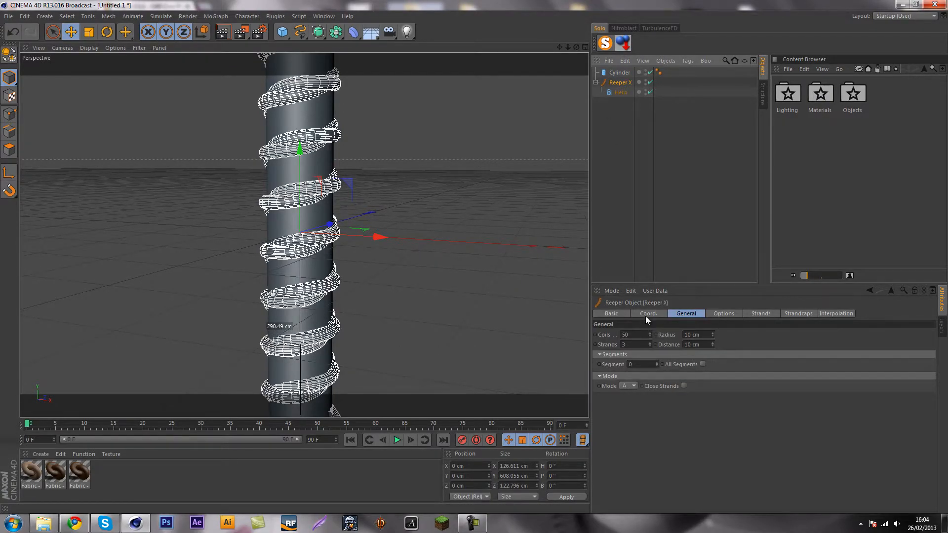
{"action": "left_click", "coordinate": [610, 313]}
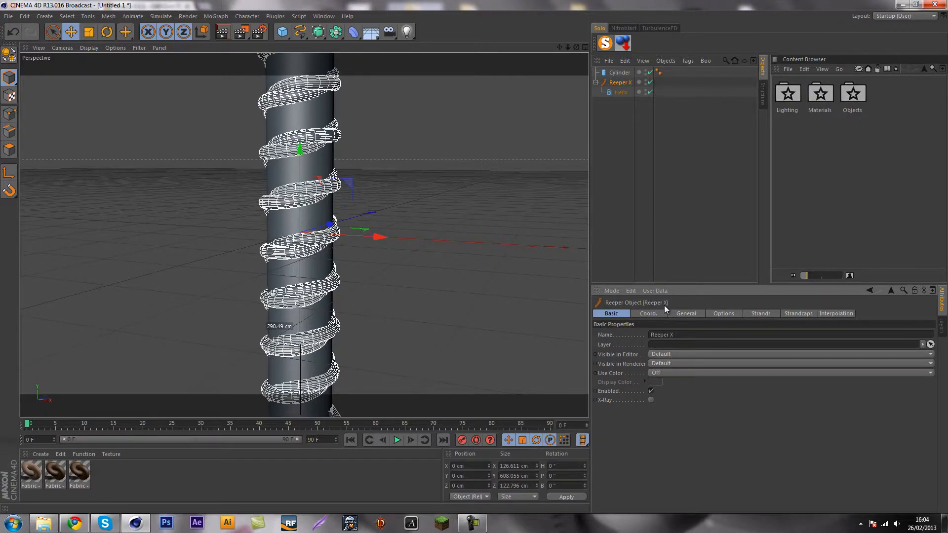
{"action": "left_click", "coordinate": [648, 313]}
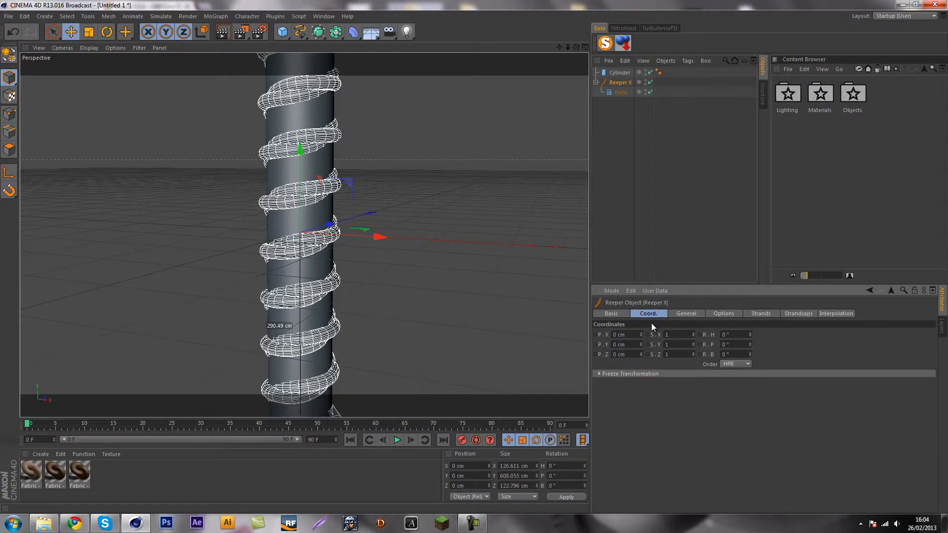
{"action": "left_click", "coordinate": [685, 313]}
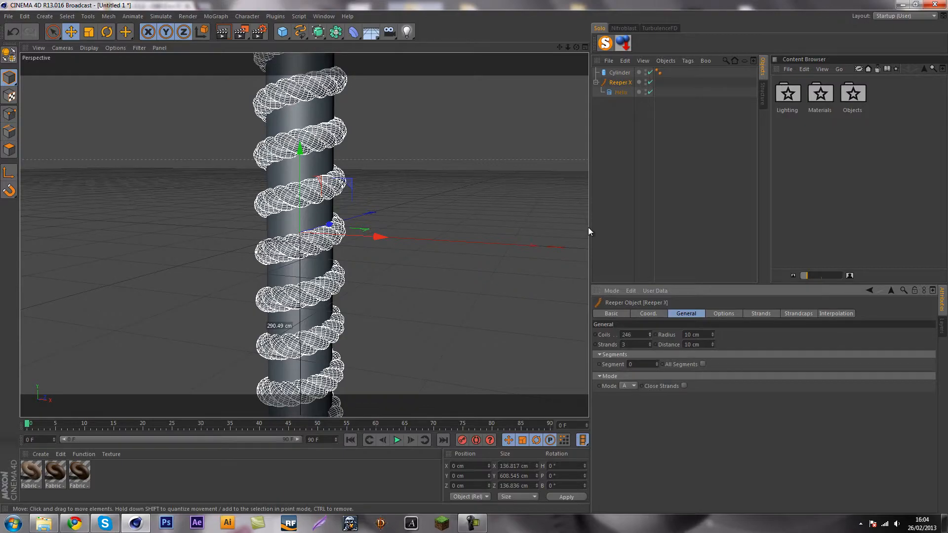
{"action": "mouse_move", "coordinate": [640, 386]}
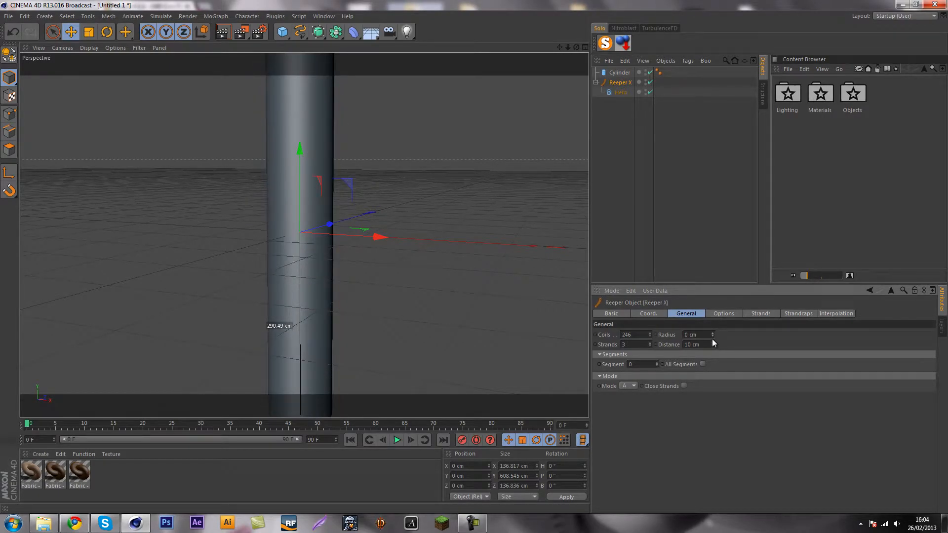
{"action": "left_click", "coordinate": [695, 335]}
{"action": "type", "text": "7"}
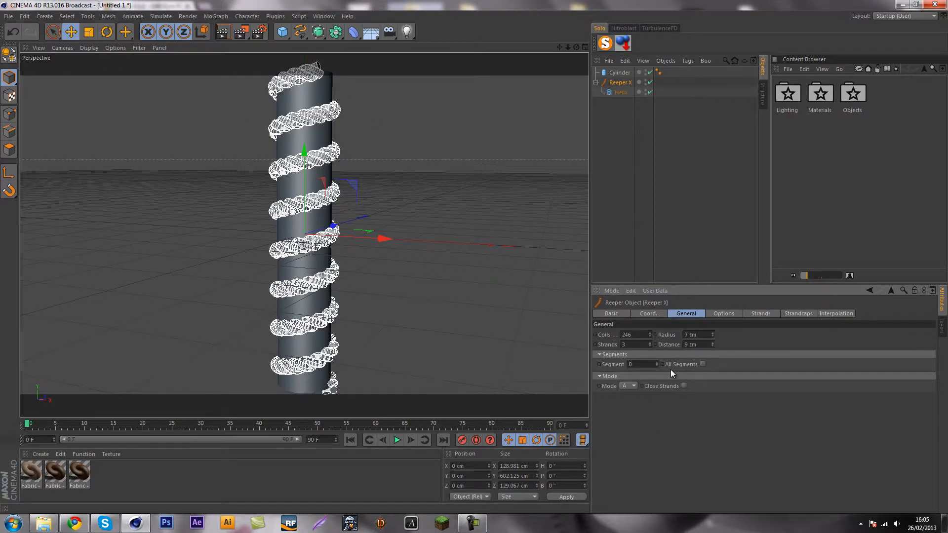
{"action": "mouse_move", "coordinate": [654, 426]}
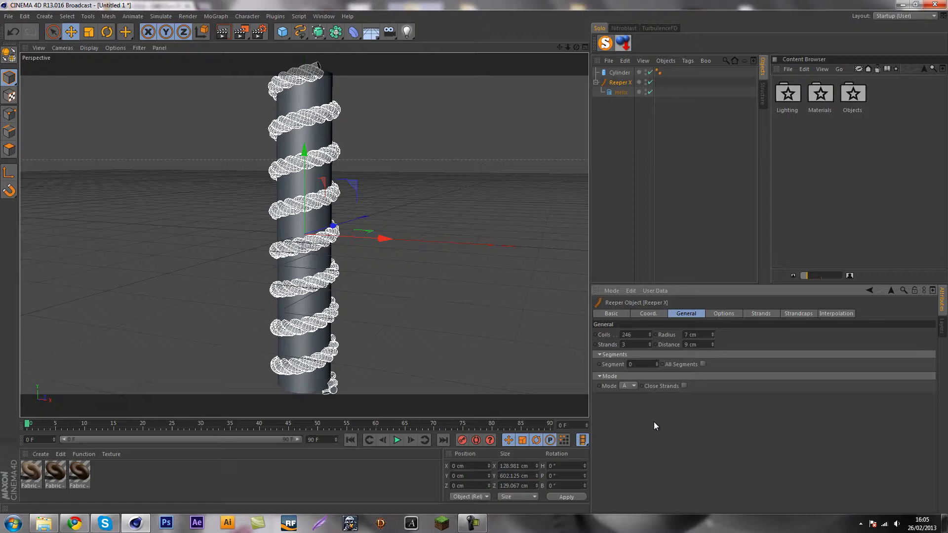
{"action": "mouse_move", "coordinate": [678, 333]}
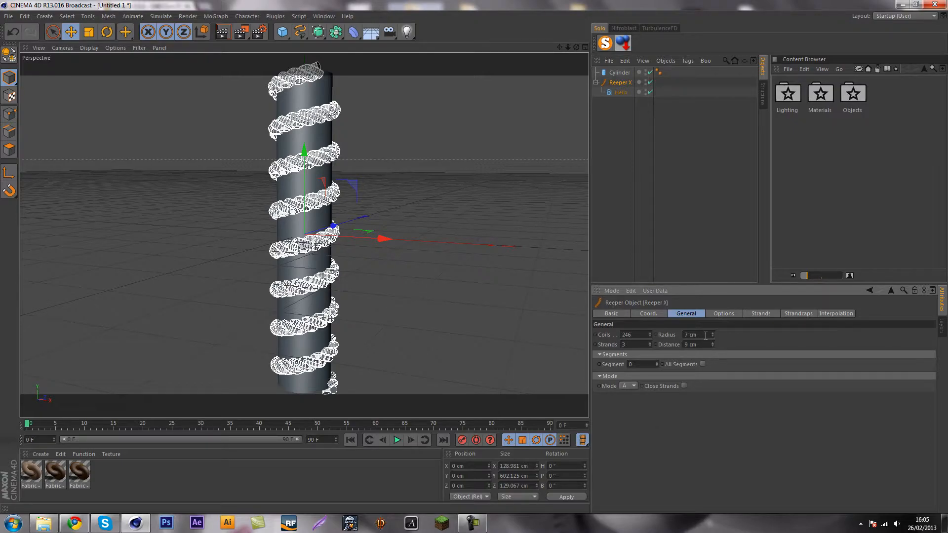
- In the Options tab reshape the Form curve and lower Stretch until the rope retracts fully
{"action": "left_click", "coordinate": [723, 313]}
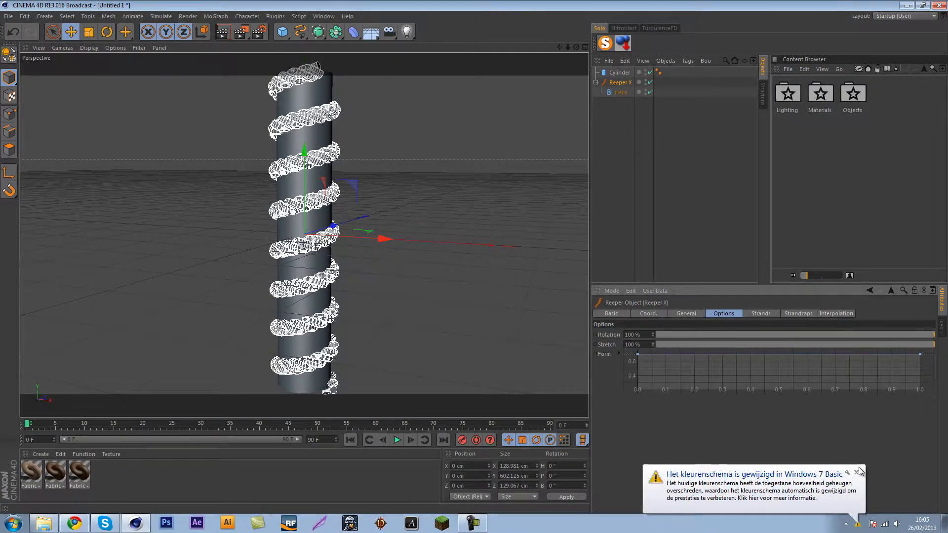
{"action": "left_click", "coordinate": [859, 472]}
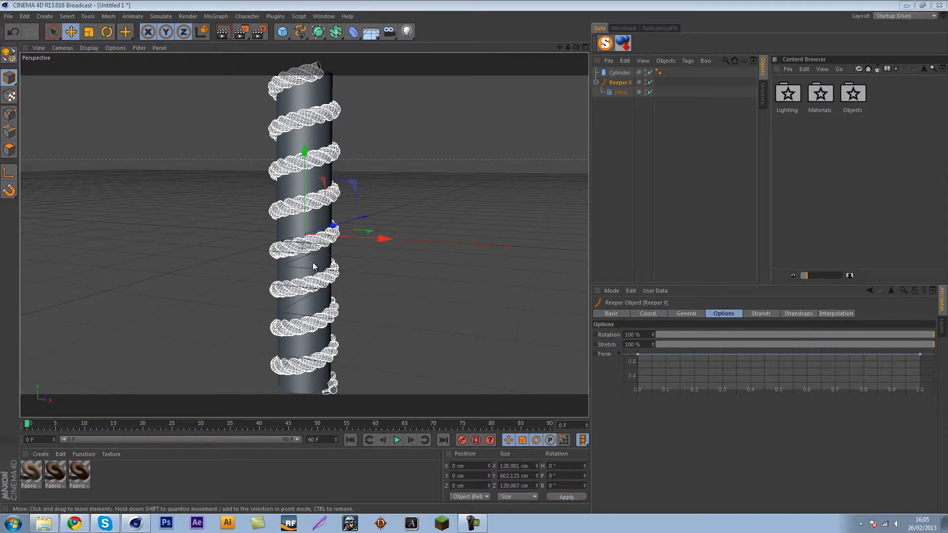
{"action": "left_click", "coordinate": [619, 72]}
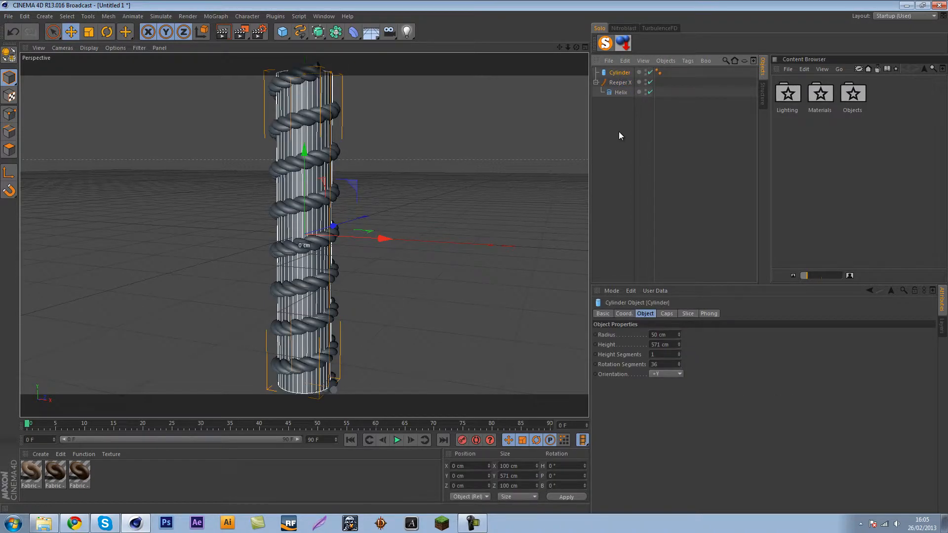
{"action": "left_click", "coordinate": [621, 81]}
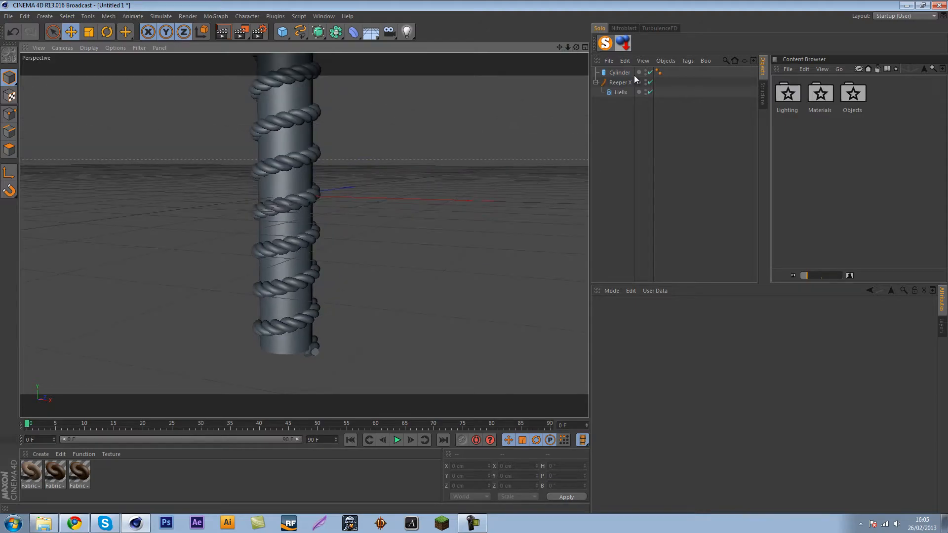
{"action": "left_click", "coordinate": [620, 82]}
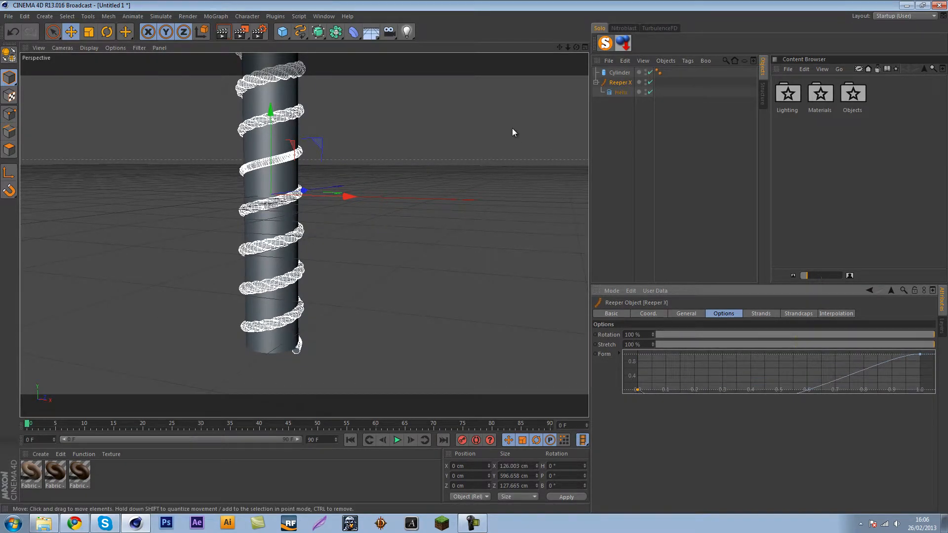
{"action": "mouse_move", "coordinate": [571, 77]}
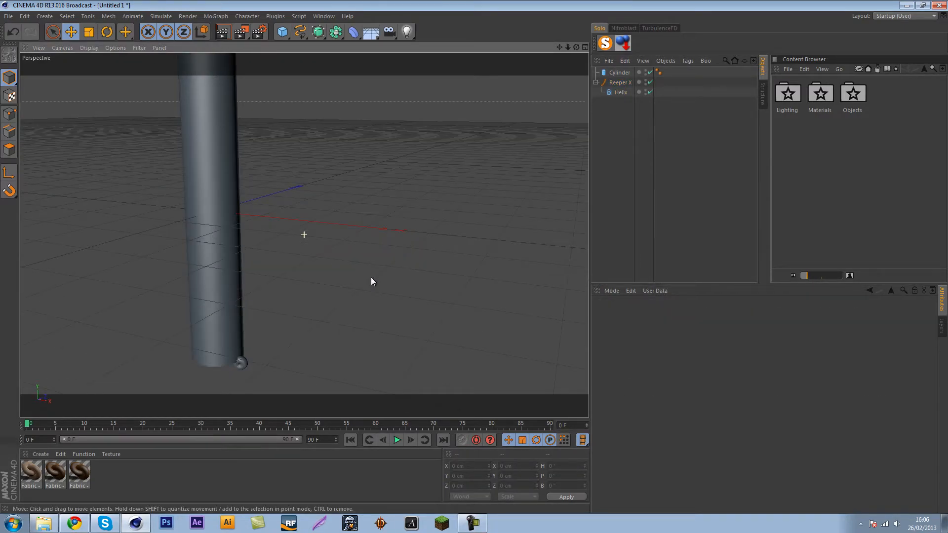
- Keyframe Stretch at 0% on frame 0 and about 100% on the last frame
{"action": "left_click", "coordinate": [618, 72]}
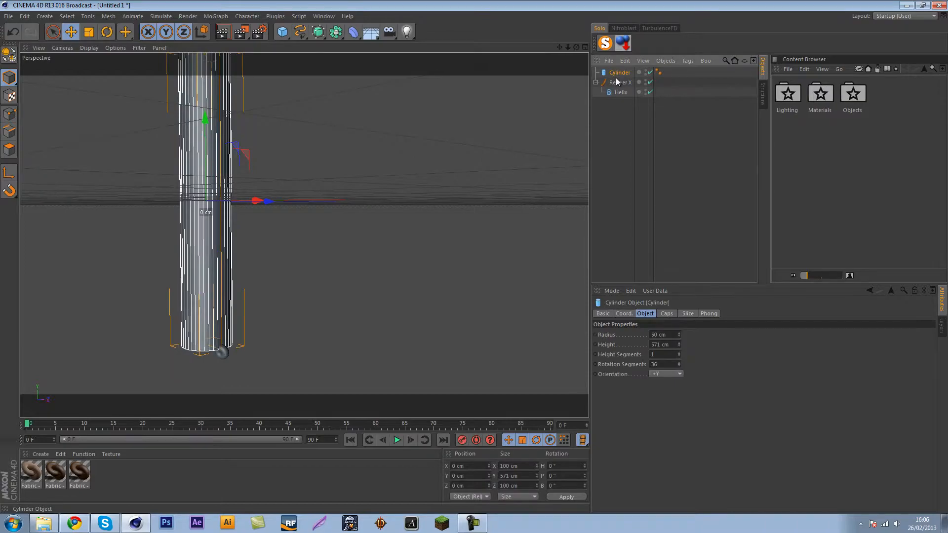
{"action": "left_click", "coordinate": [621, 81]}
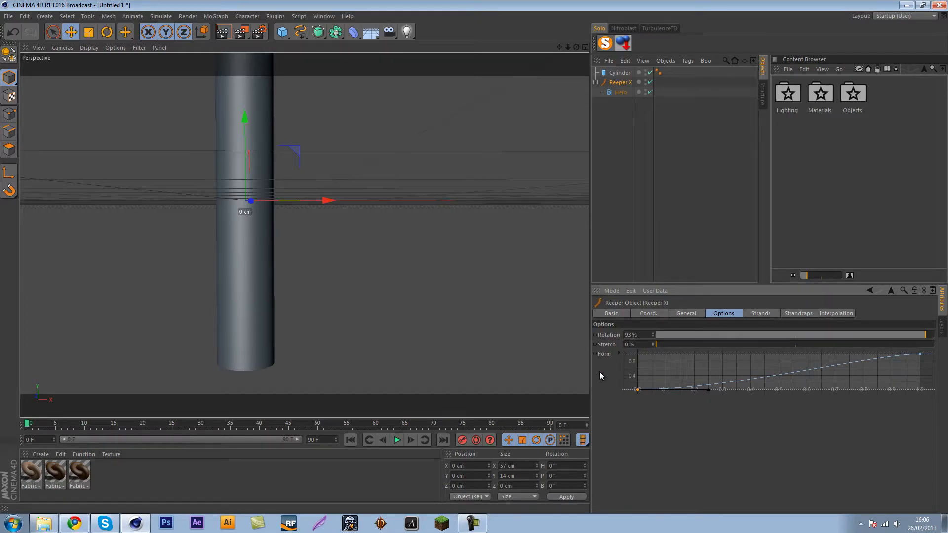
{"action": "left_click", "coordinate": [604, 353]}
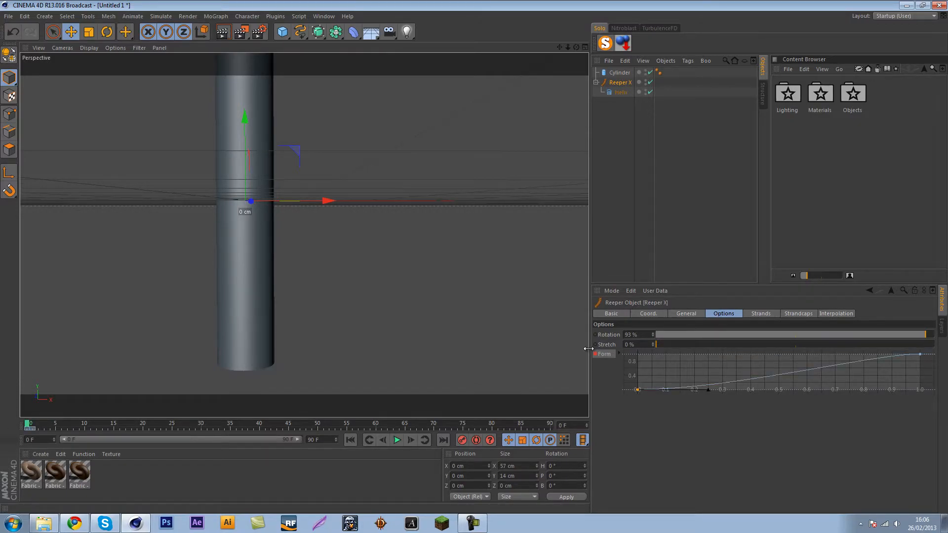
{"action": "left_click", "coordinate": [596, 343]}
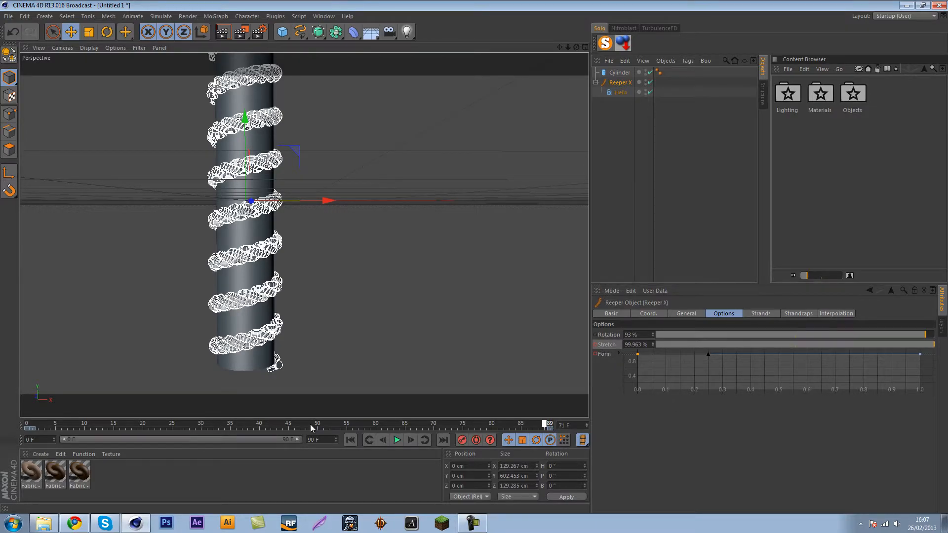
- Scrub the timeline from the start to preview the rope growing up the cylinder
{"action": "left_click", "coordinate": [397, 439]}
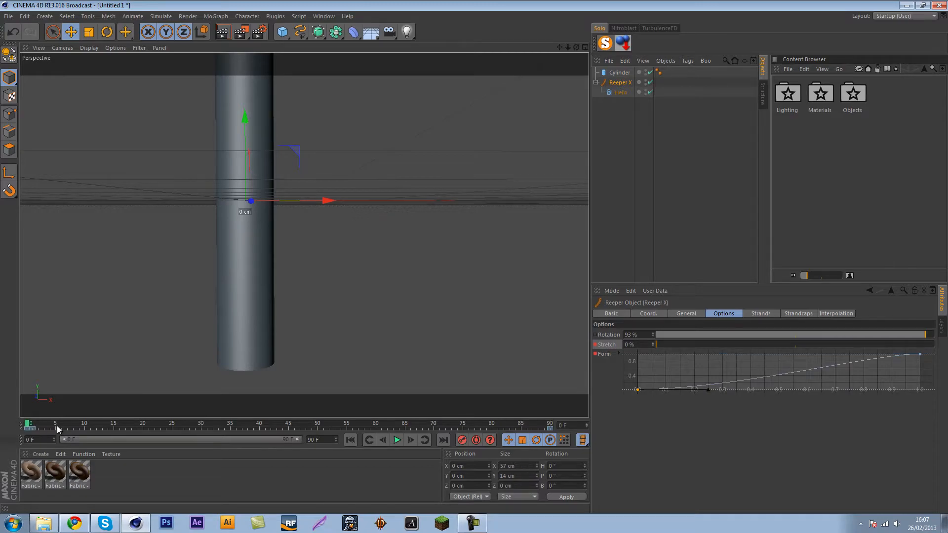
{"action": "left_click", "coordinate": [112, 429]}
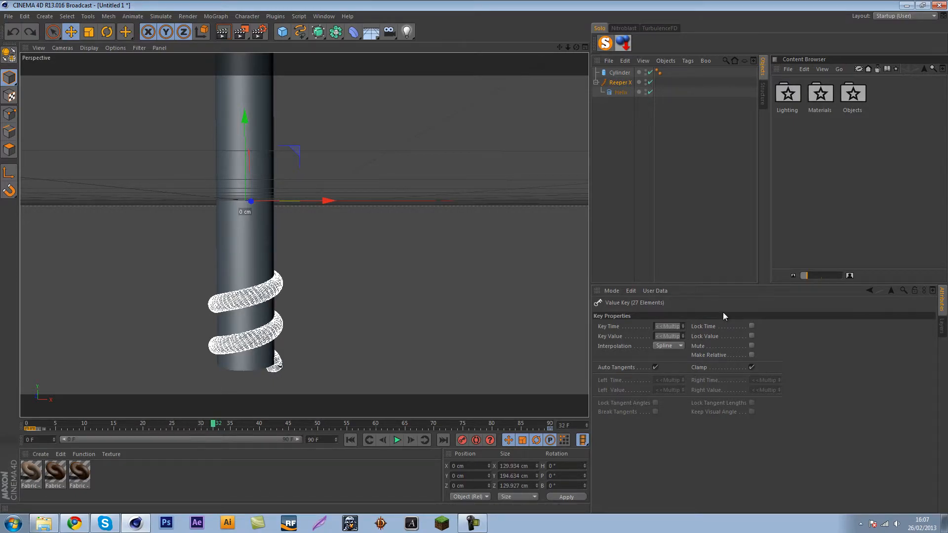
- Set strand Scaling to 24% in the Strands tab, toggling Parallel Movement on then off
{"action": "left_click", "coordinate": [620, 92]}
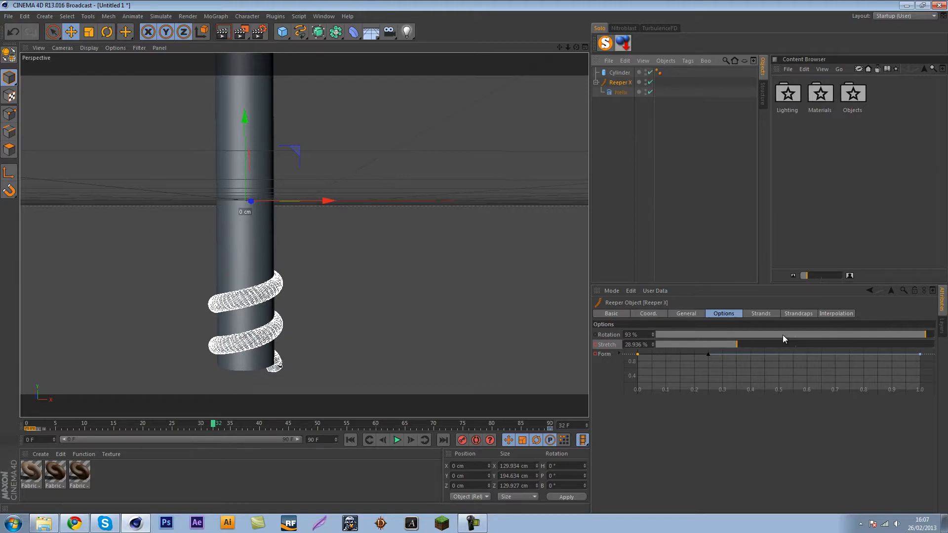
{"action": "left_click", "coordinate": [760, 312]}
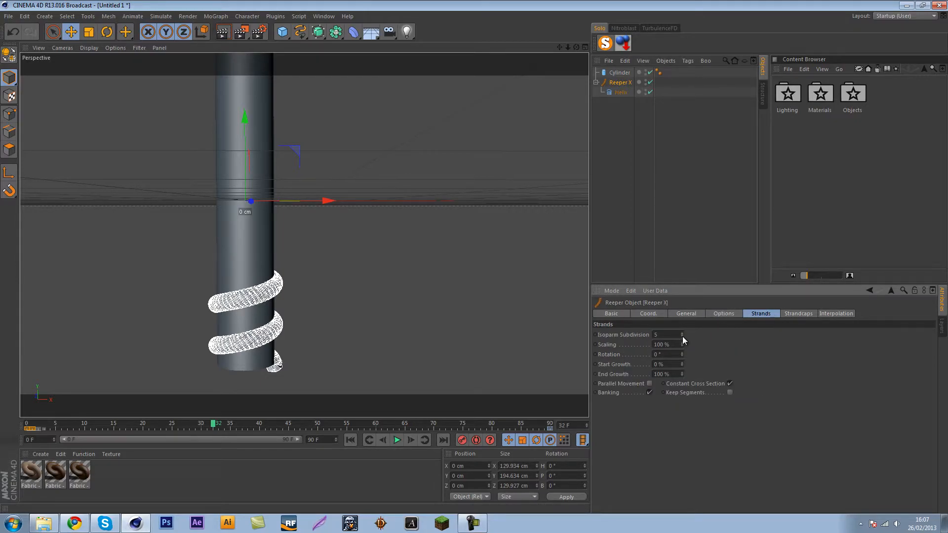
{"action": "mouse_move", "coordinate": [680, 352]}
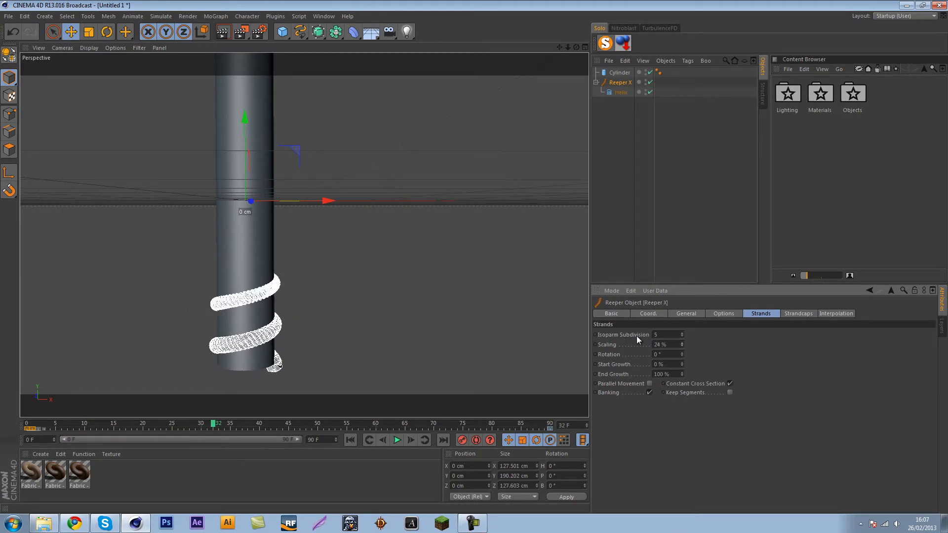
{"action": "mouse_move", "coordinate": [691, 361]}
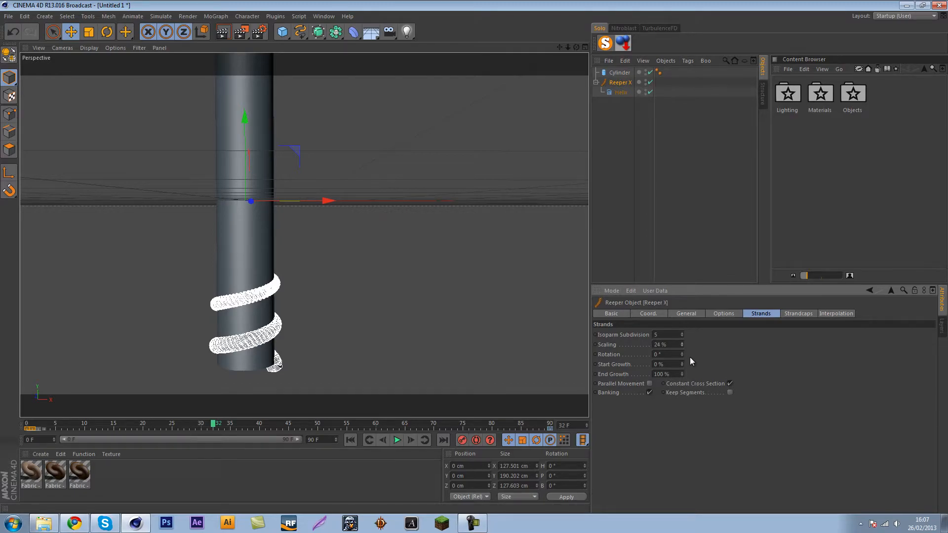
{"action": "mouse_move", "coordinate": [674, 400]}
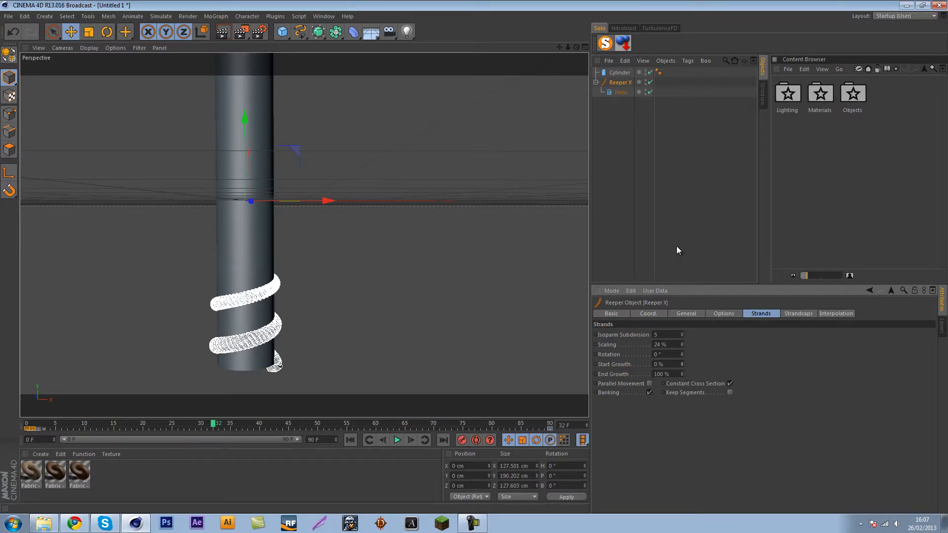
{"action": "left_click", "coordinate": [661, 373]}
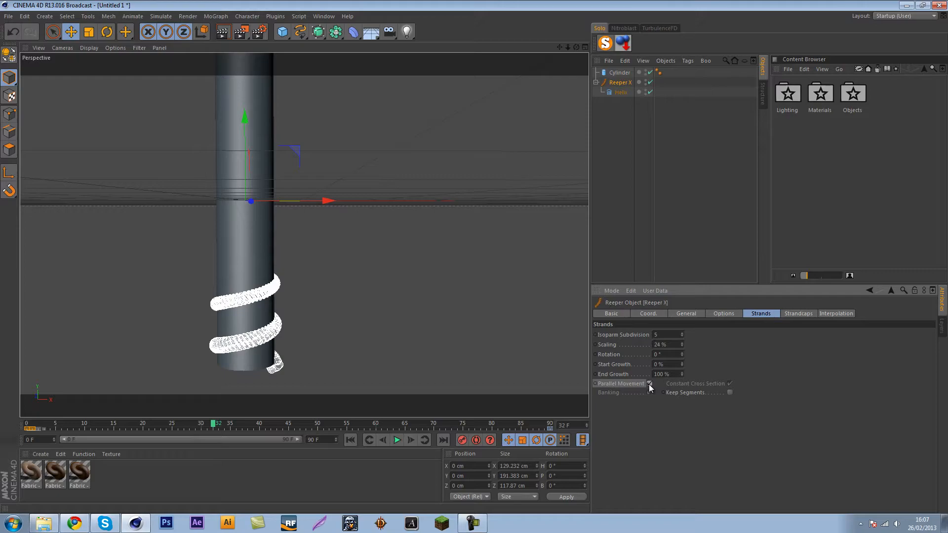
{"action": "left_click", "coordinate": [650, 383]}
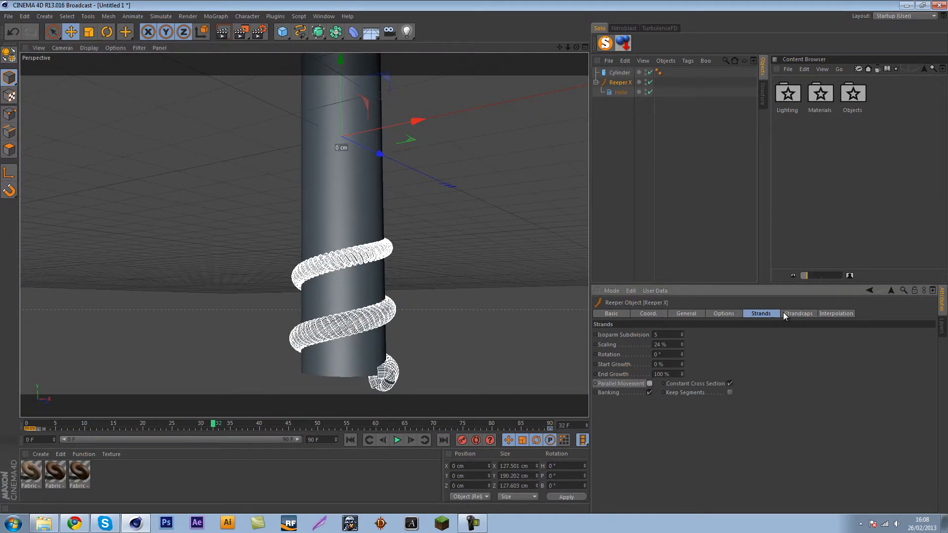
{"action": "left_click", "coordinate": [797, 312]}
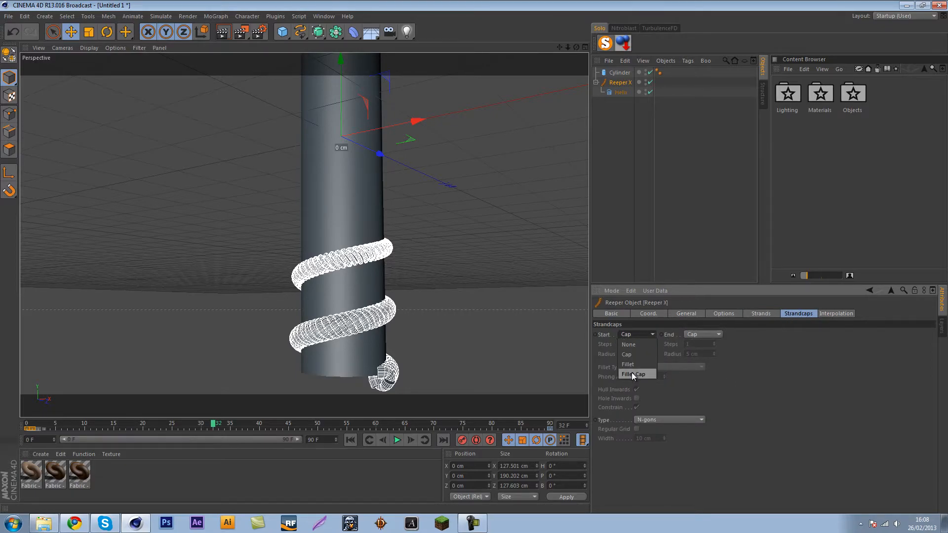
- Give the rope's start and end Fillet Caps with raised steps and 2 cm / 1 cm radius
{"action": "left_click", "coordinate": [635, 374]}
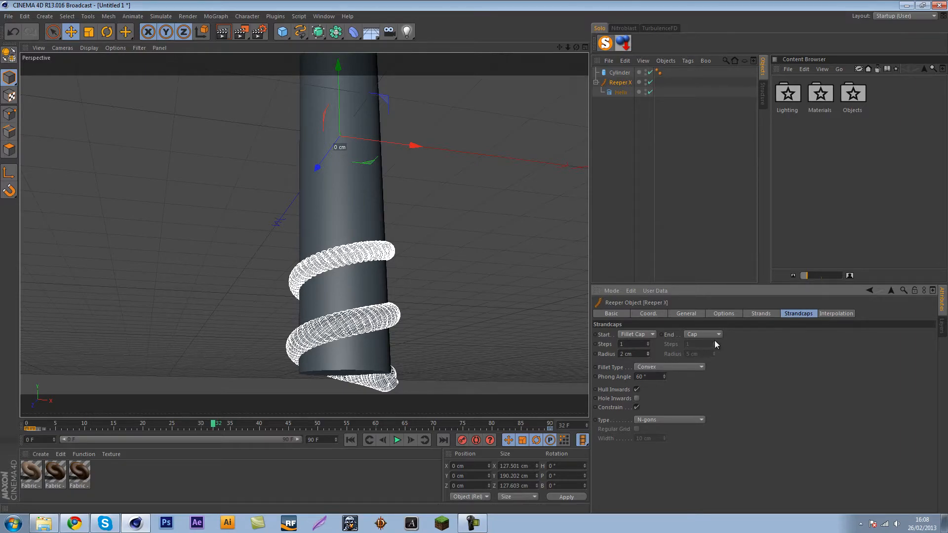
{"action": "left_click", "coordinate": [700, 334]}
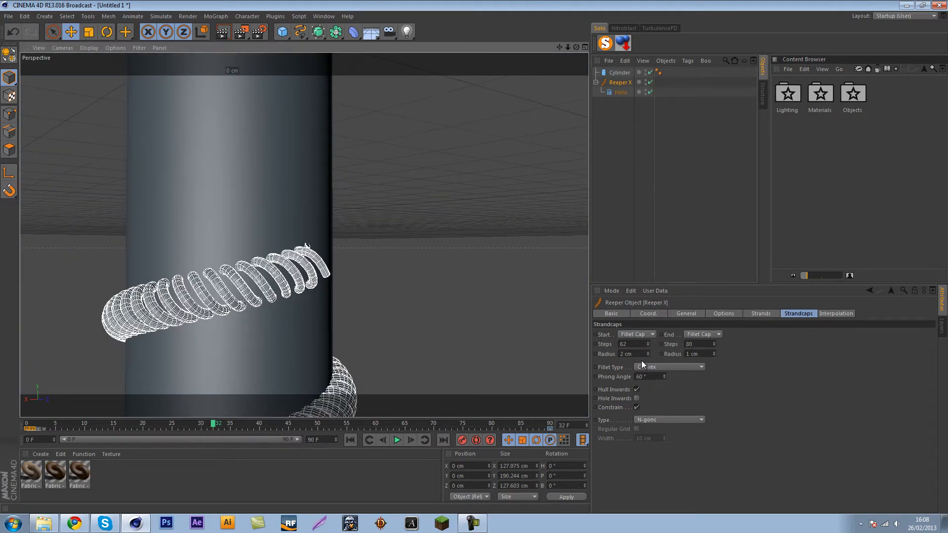
{"action": "left_click", "coordinate": [836, 313]}
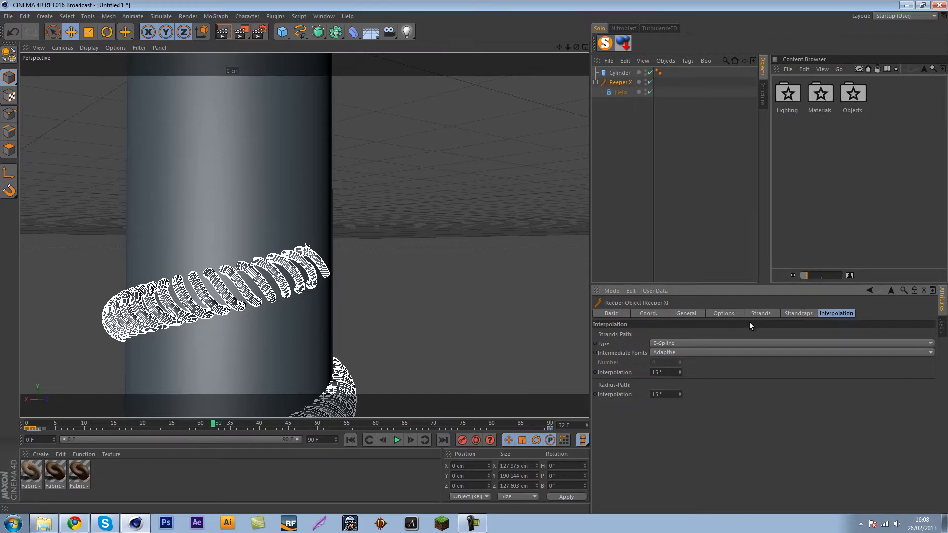
- Set the strands' path type to B-Spline and choose an Intermediate Points spacing
{"action": "left_click", "coordinate": [798, 313]}
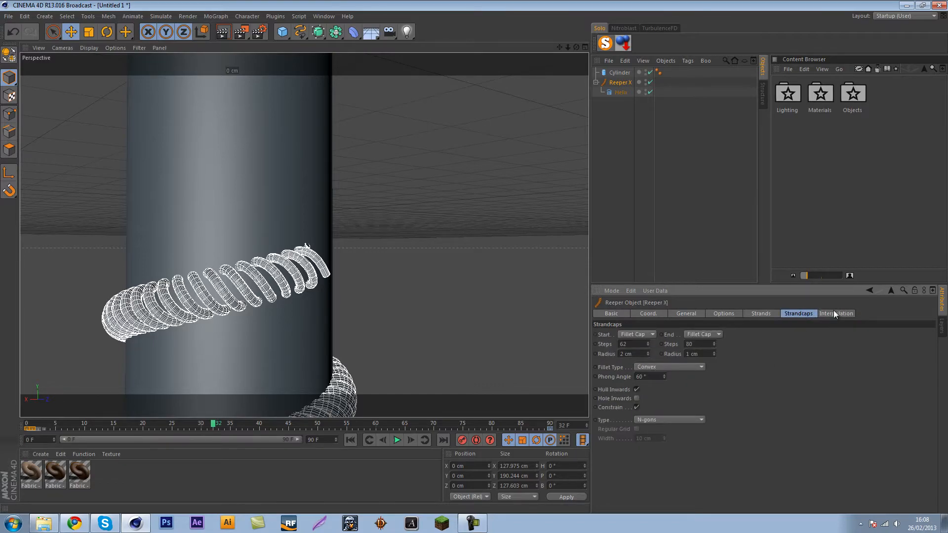
{"action": "left_click", "coordinate": [836, 313]}
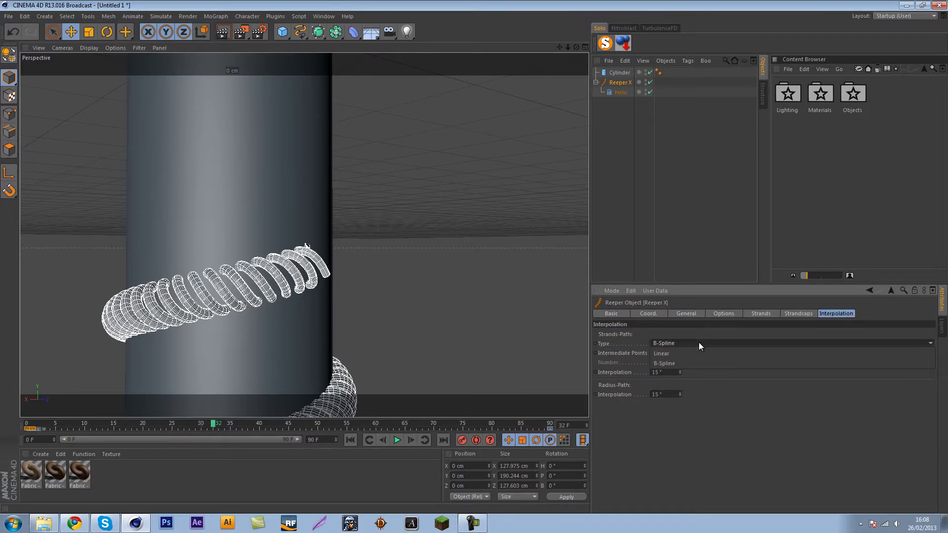
{"action": "left_click", "coordinate": [664, 352]}
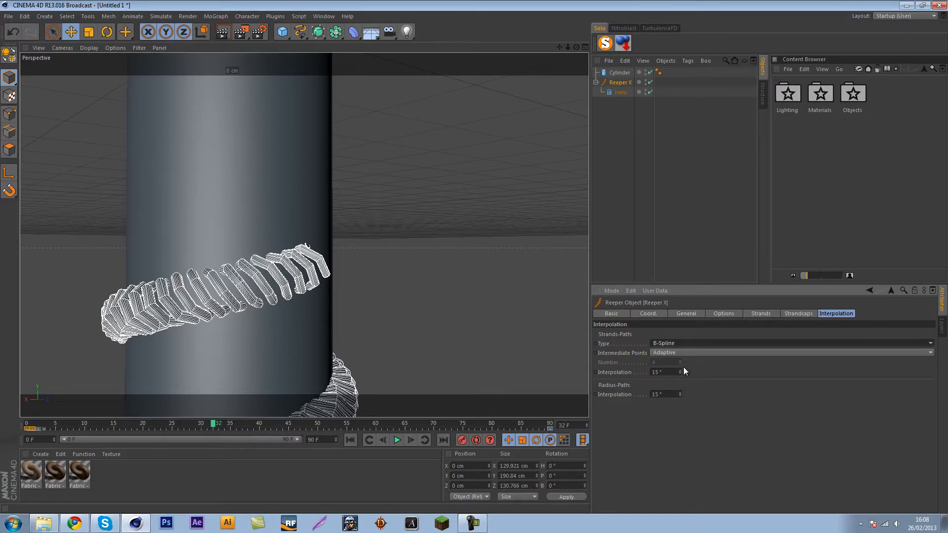
{"action": "left_click", "coordinate": [786, 352]}
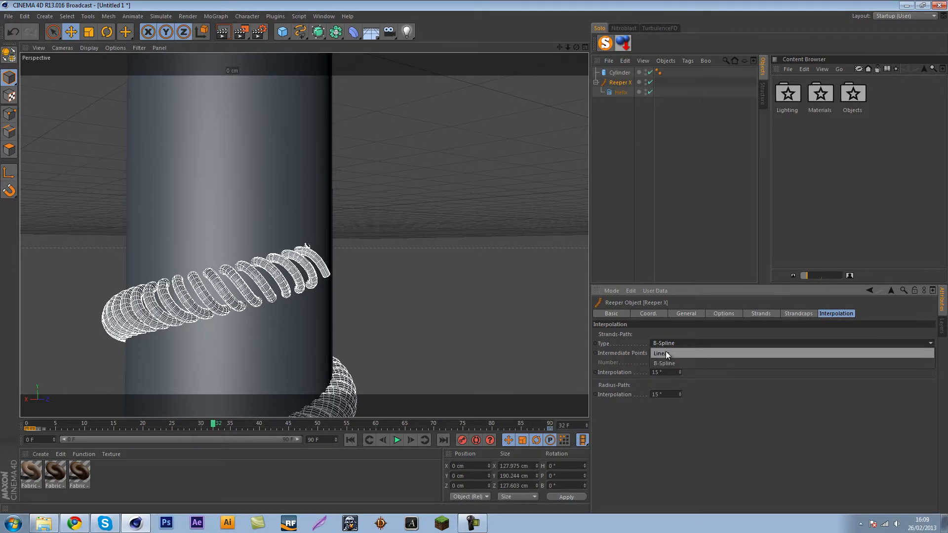
{"action": "left_click", "coordinate": [660, 354]}
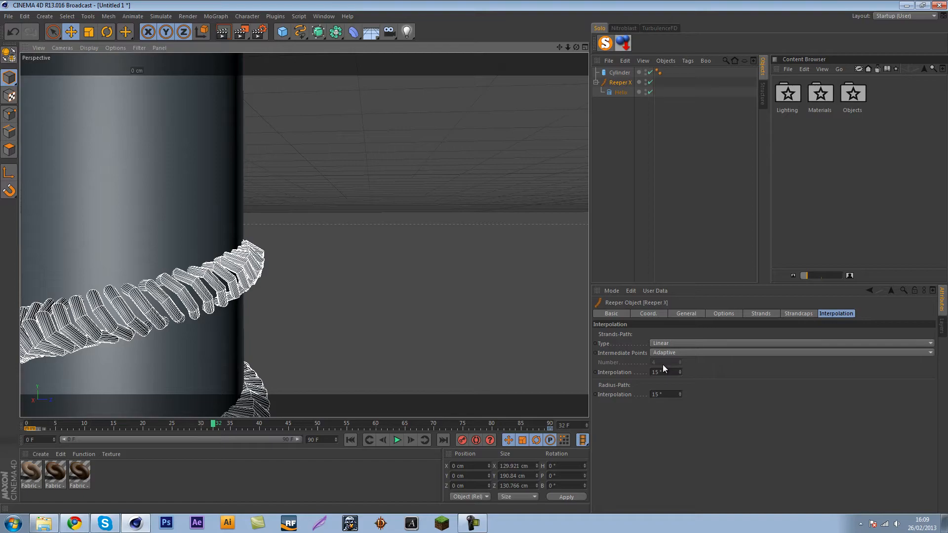
{"action": "left_click", "coordinate": [786, 353]}
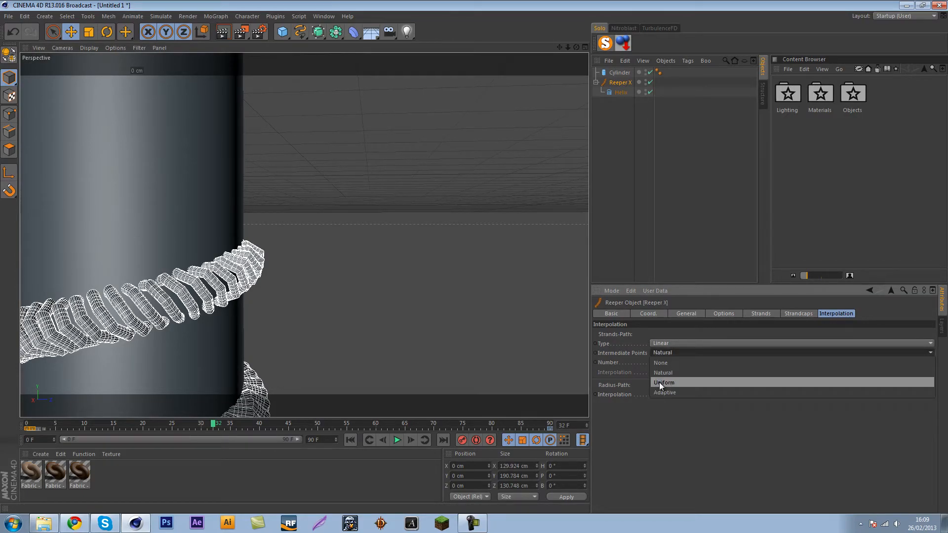
{"action": "left_click", "coordinate": [664, 382]}
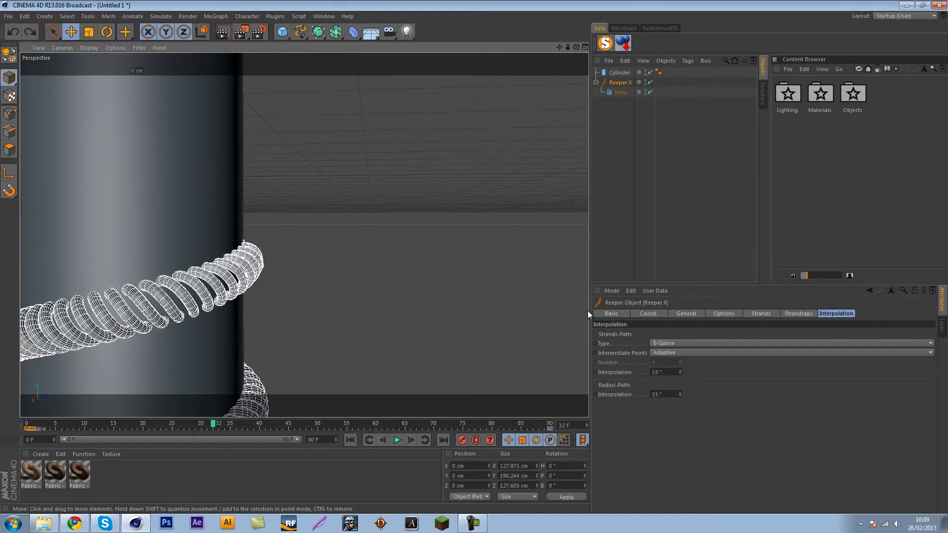
- Deselect the rope to view it shaded, then select the cylinder
{"action": "left_click", "coordinate": [619, 72]}
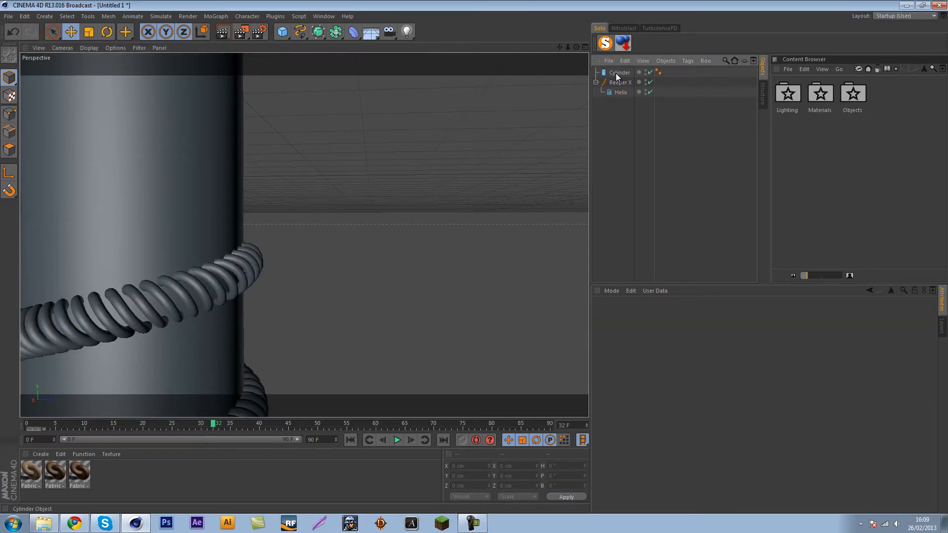
{"action": "left_click", "coordinate": [620, 82]}
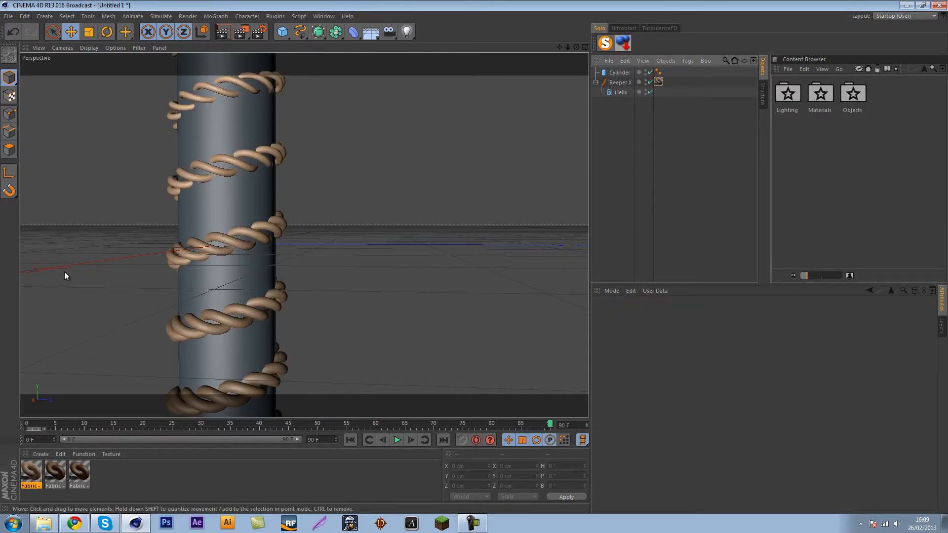
- Bring up the Create menu to load a Fabric material preset for the rope
{"action": "left_click", "coordinate": [40, 454]}
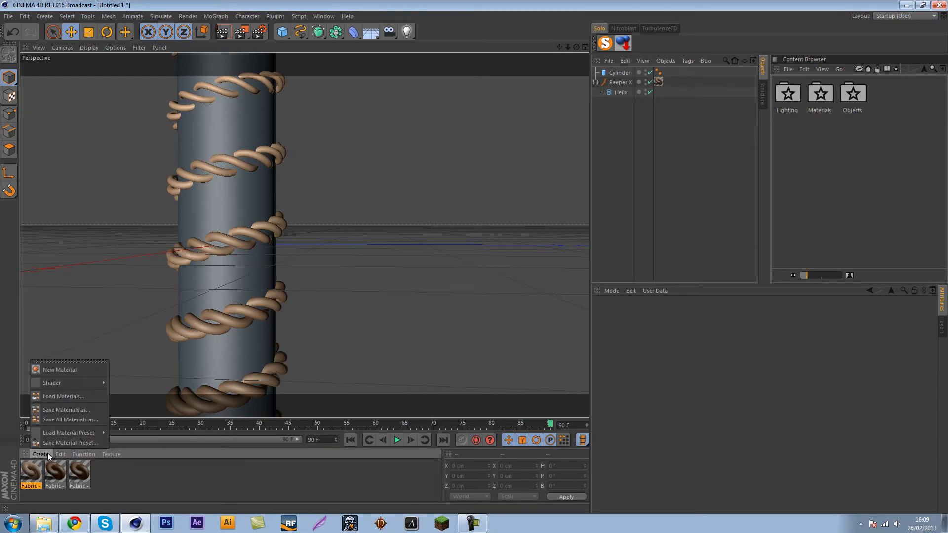
{"action": "mouse_move", "coordinate": [69, 432]}
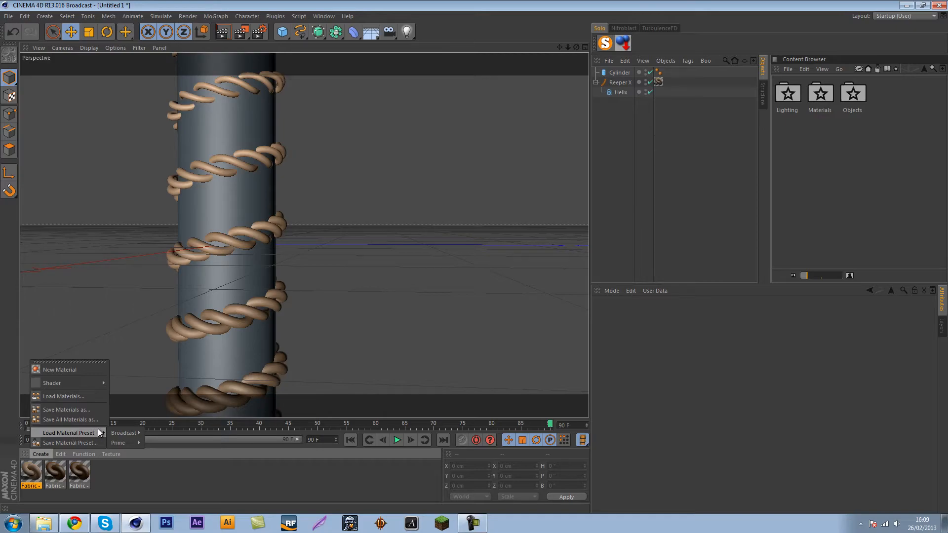
{"action": "mouse_move", "coordinate": [126, 432]}
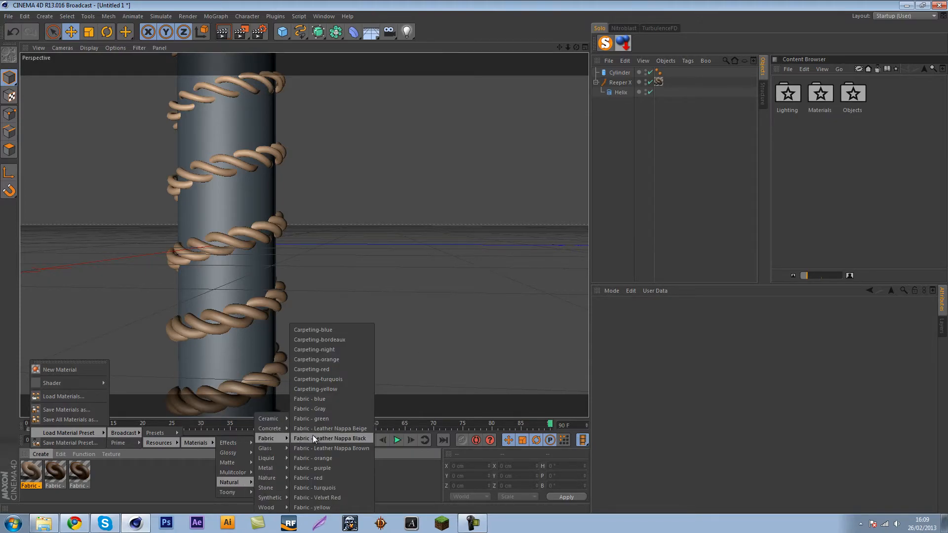
{"action": "mouse_move", "coordinate": [332, 449]}
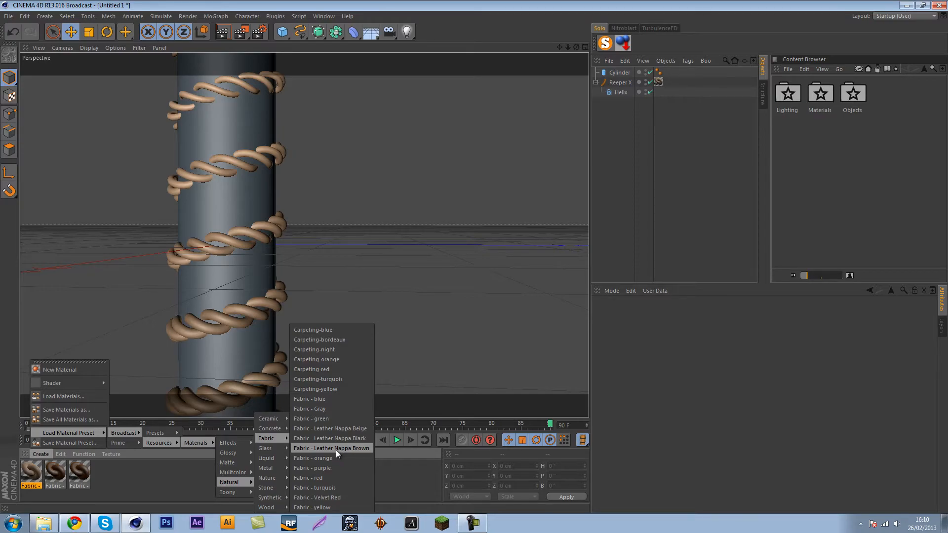
{"action": "mouse_move", "coordinate": [313, 457]}
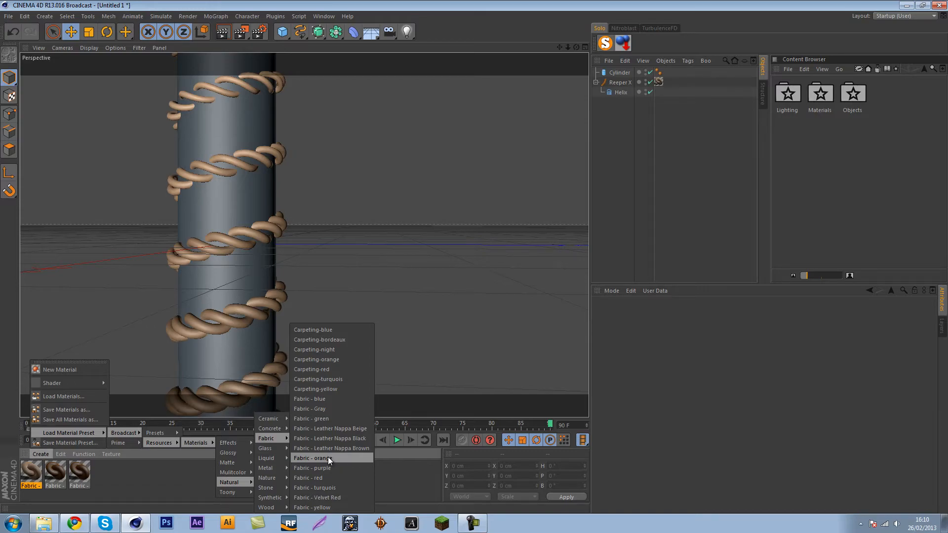
{"action": "mouse_move", "coordinate": [319, 379]}
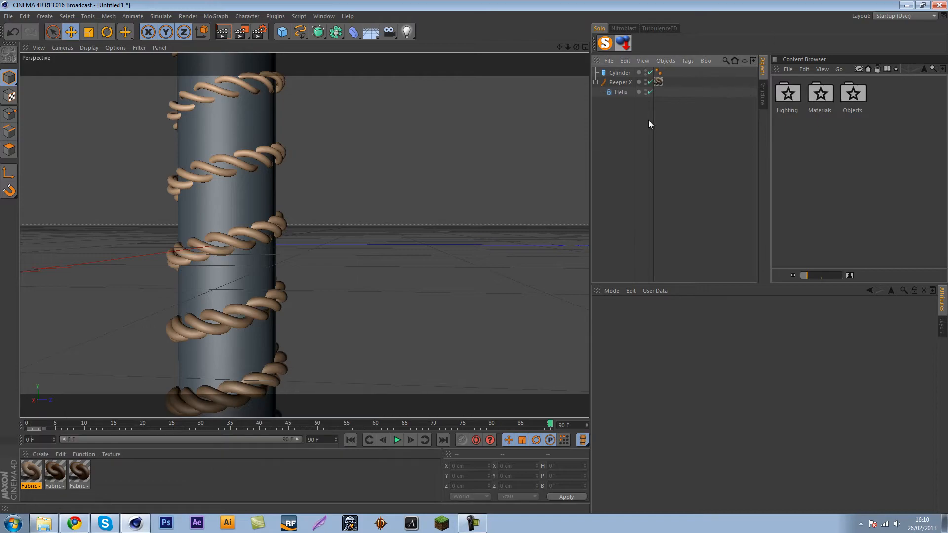
- Review the Reeper X cap and coil settings and its Helix, then clear the selection
{"action": "left_click", "coordinate": [621, 82]}
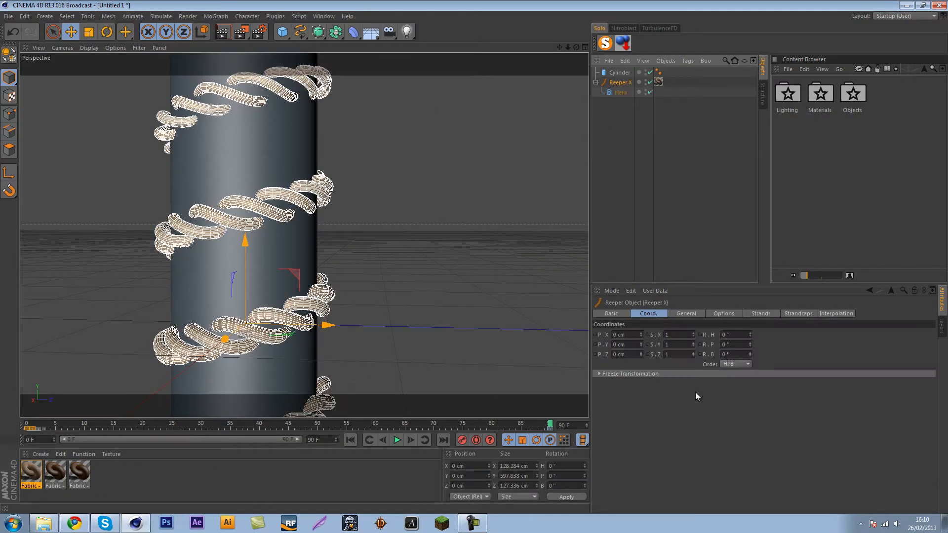
{"action": "left_click", "coordinate": [798, 313]}
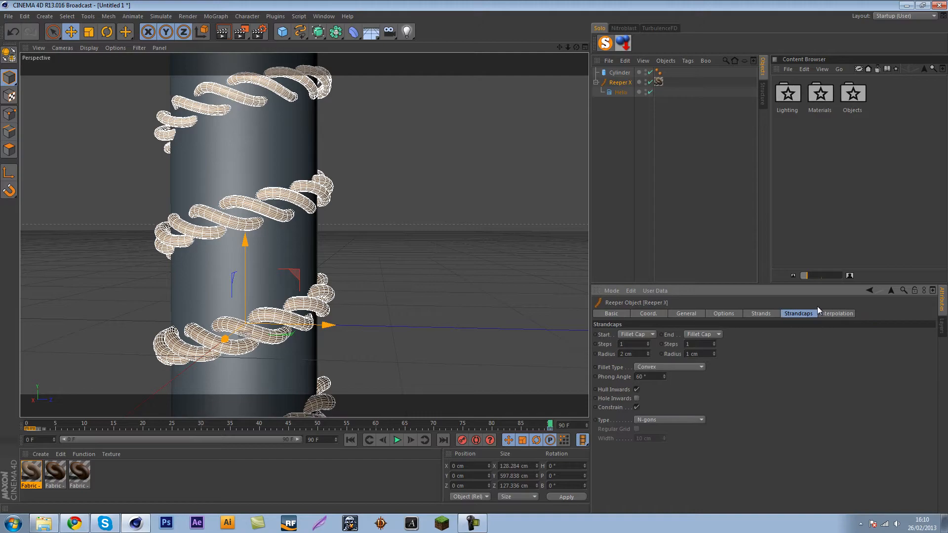
{"action": "left_click", "coordinate": [686, 313]}
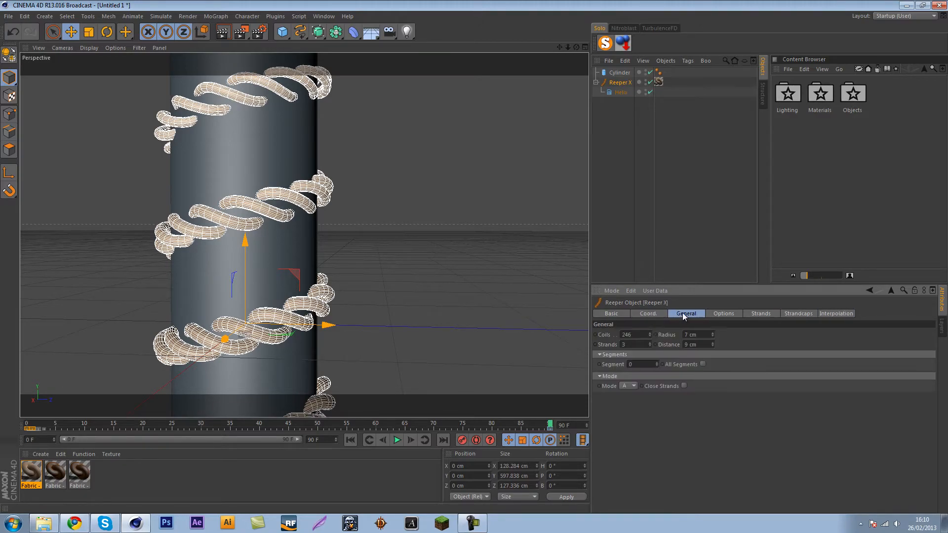
{"action": "left_click", "coordinate": [621, 92]}
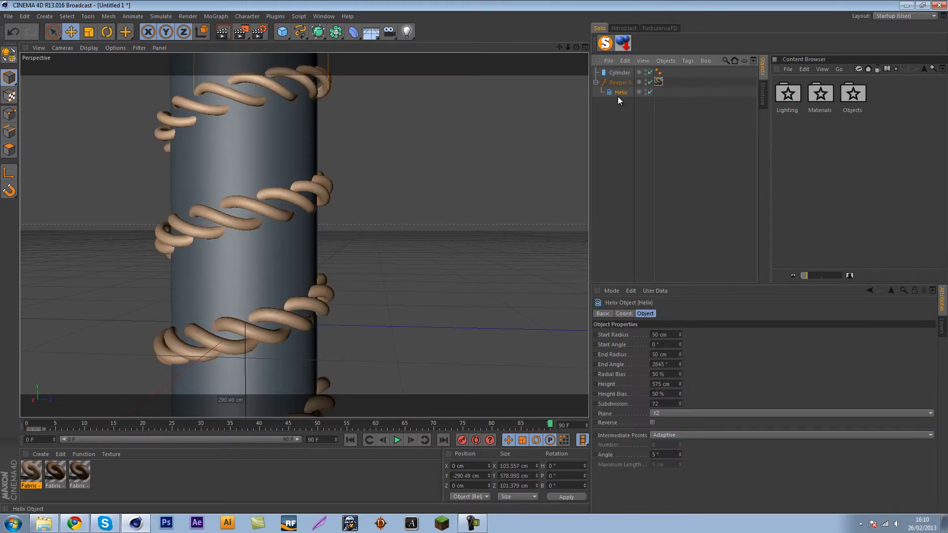
{"action": "left_click", "coordinate": [620, 82]}
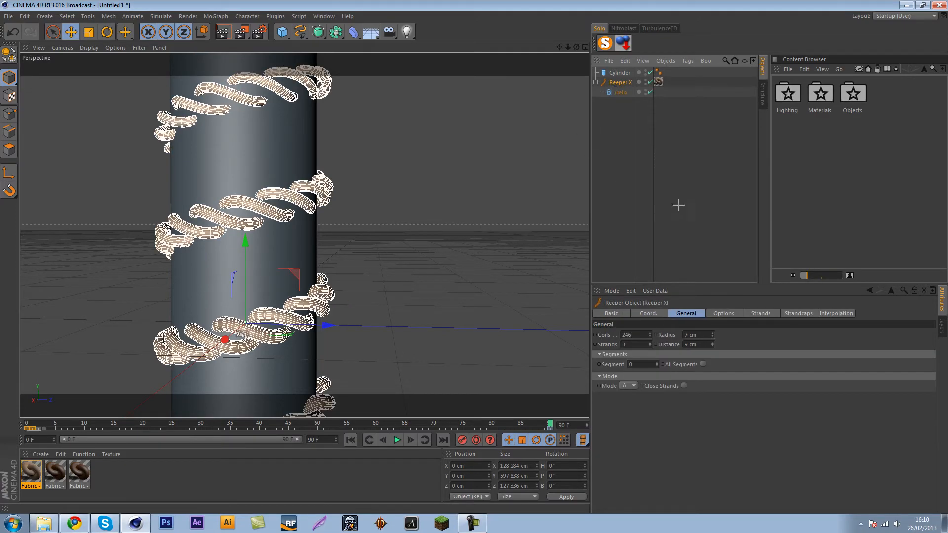
{"action": "left_click", "coordinate": [222, 32]}
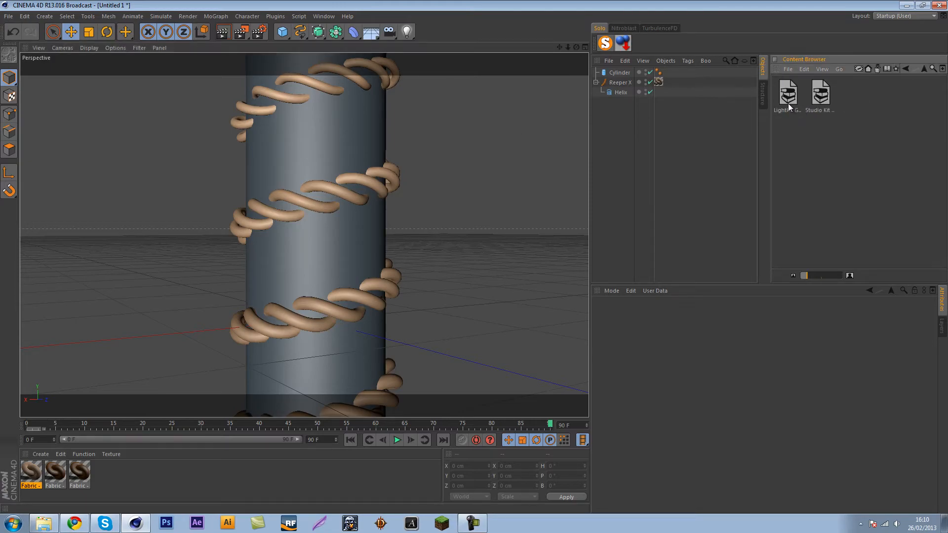
- Add the Greyscalegorilla Linear SkyLight and OverHead Softbox presets to the scene
{"action": "double_click", "coordinate": [786, 97]}
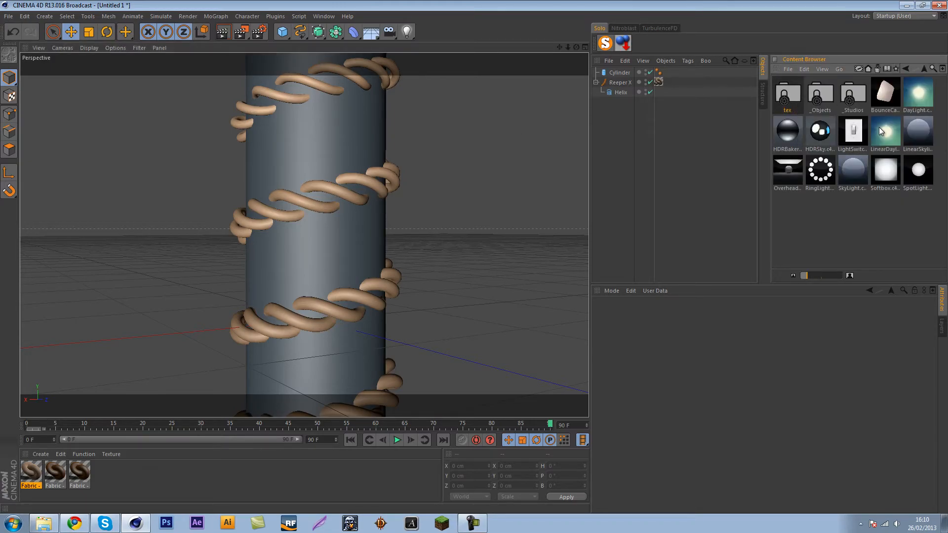
{"action": "mouse_move", "coordinate": [858, 170]}
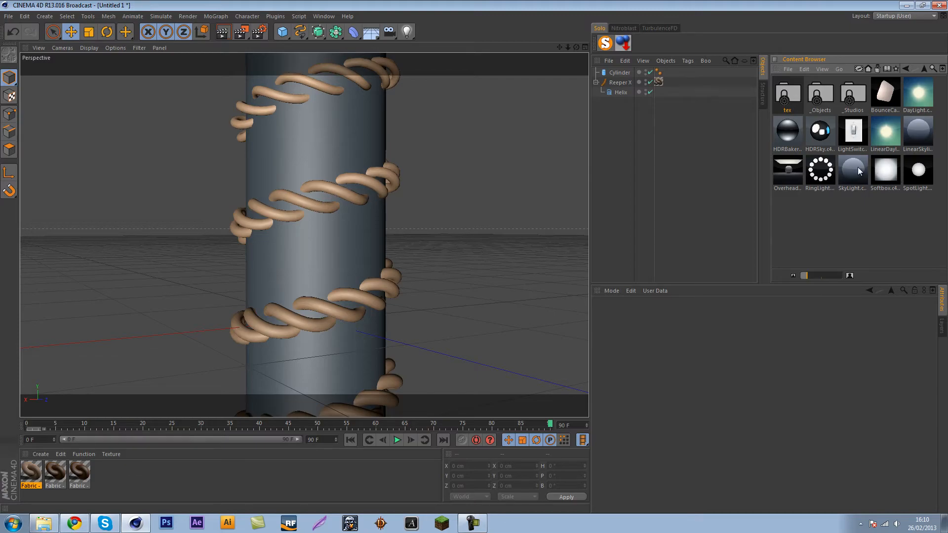
{"action": "double_click", "coordinate": [787, 168]}
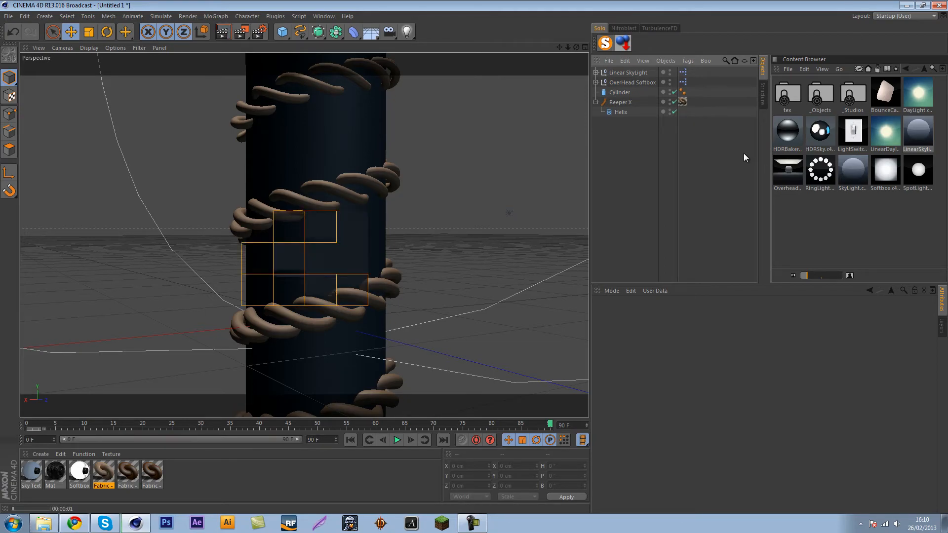
{"action": "left_click", "coordinate": [397, 440]}
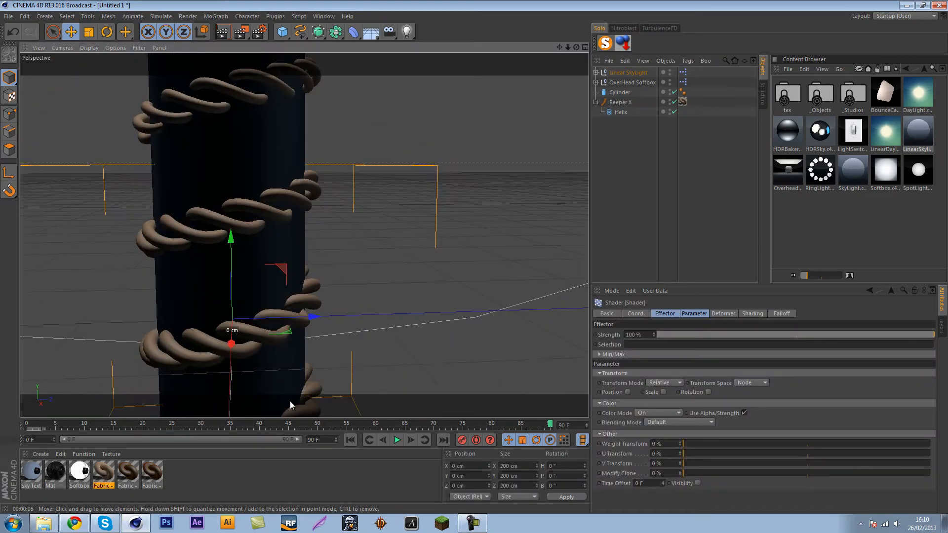
{"action": "mouse_move", "coordinate": [432, 515]}
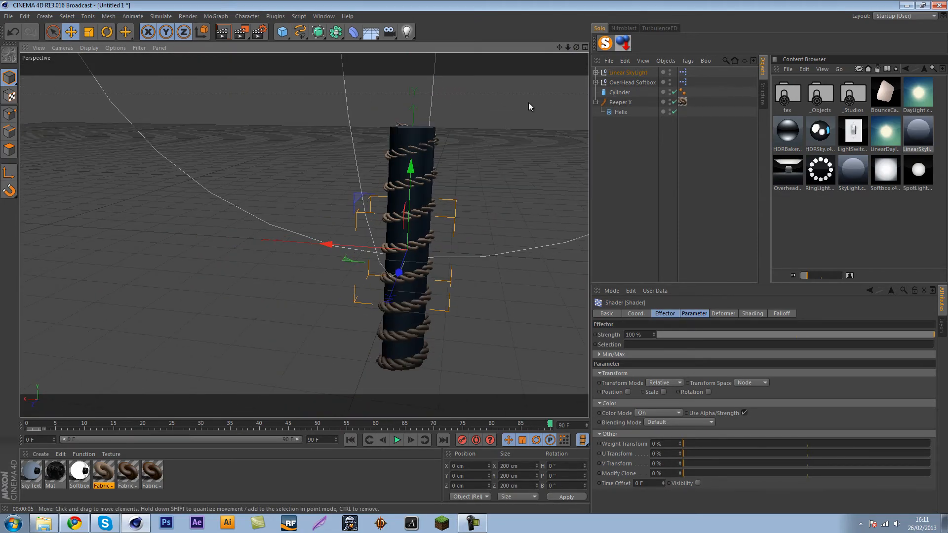
- Select the helix spline and clear the selection again
{"action": "left_click", "coordinate": [620, 111]}
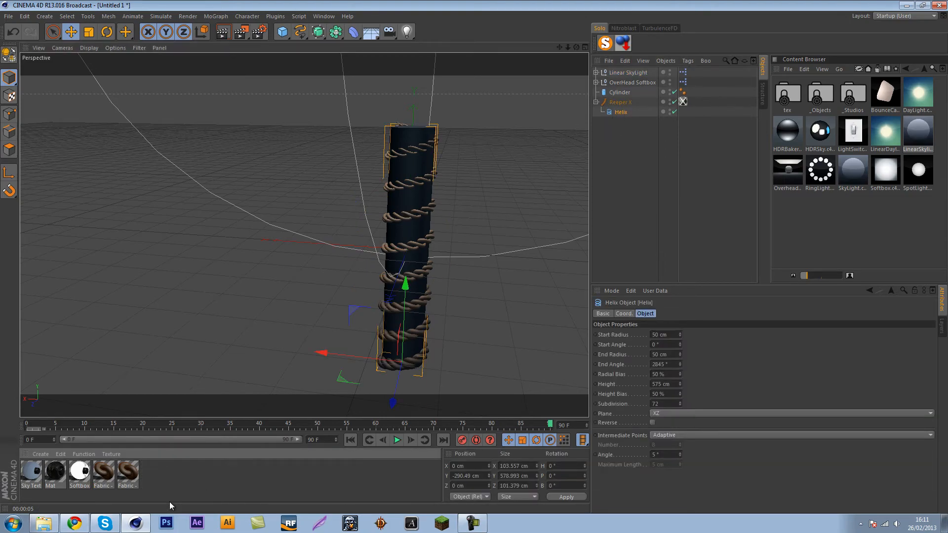
{"action": "left_click", "coordinate": [619, 113]}
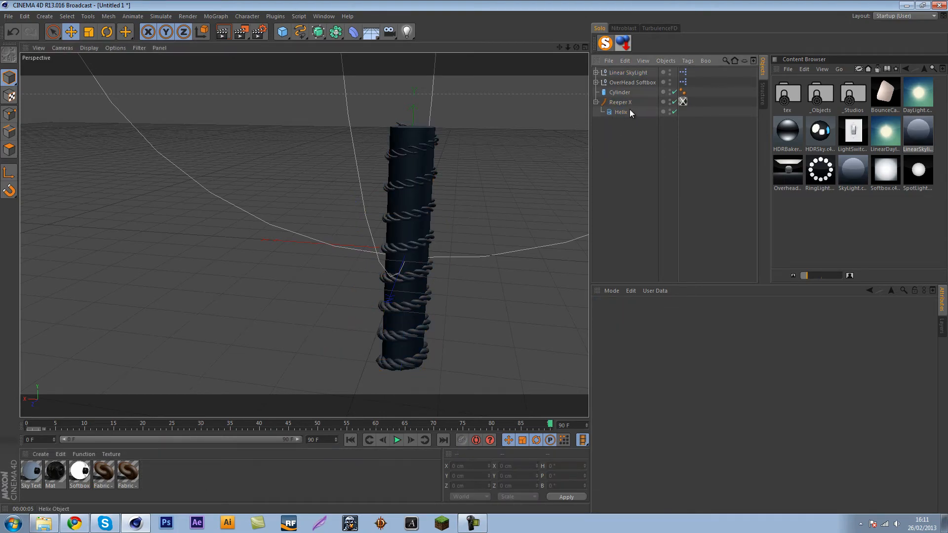
- Delete the old Helix, create a new Helix spline and nest it under Reeper X
{"action": "left_click", "coordinate": [620, 113]}
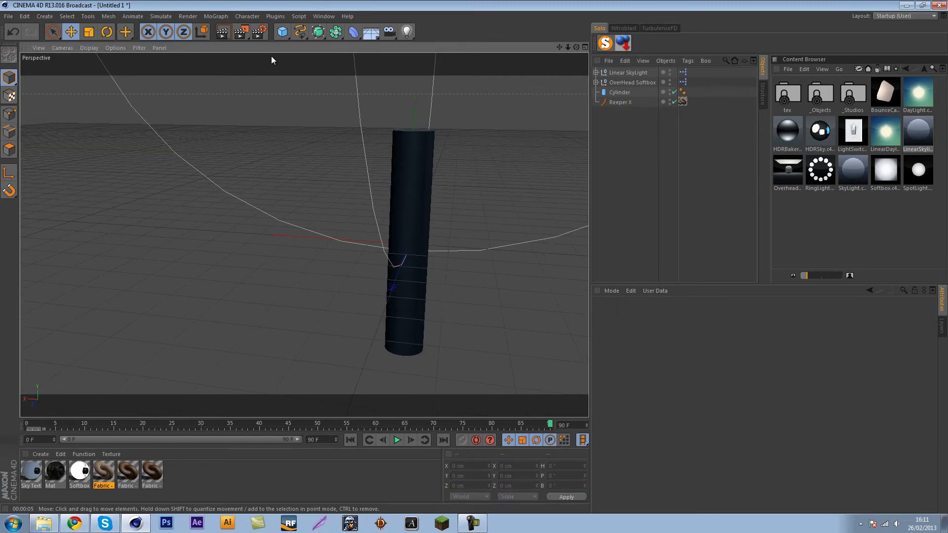
{"action": "left_click", "coordinate": [301, 31]}
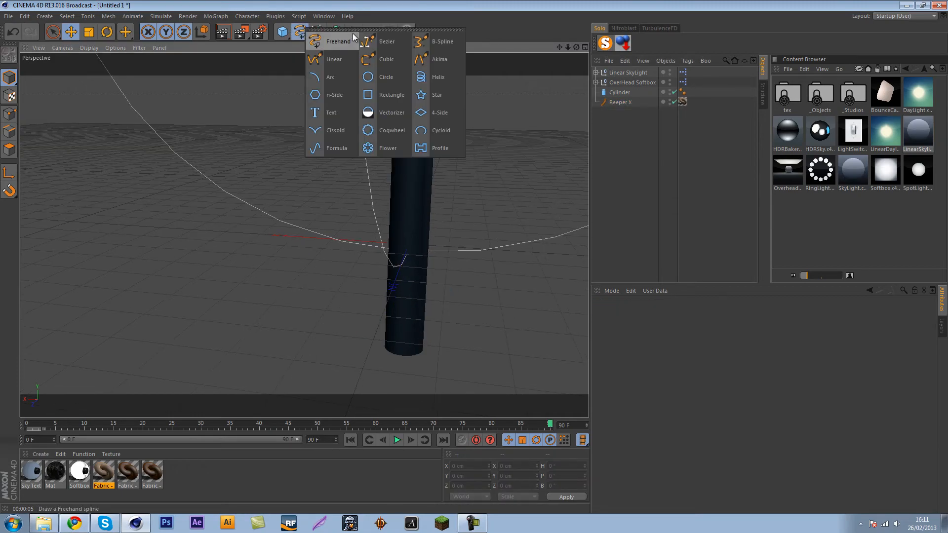
{"action": "left_click", "coordinate": [443, 41]}
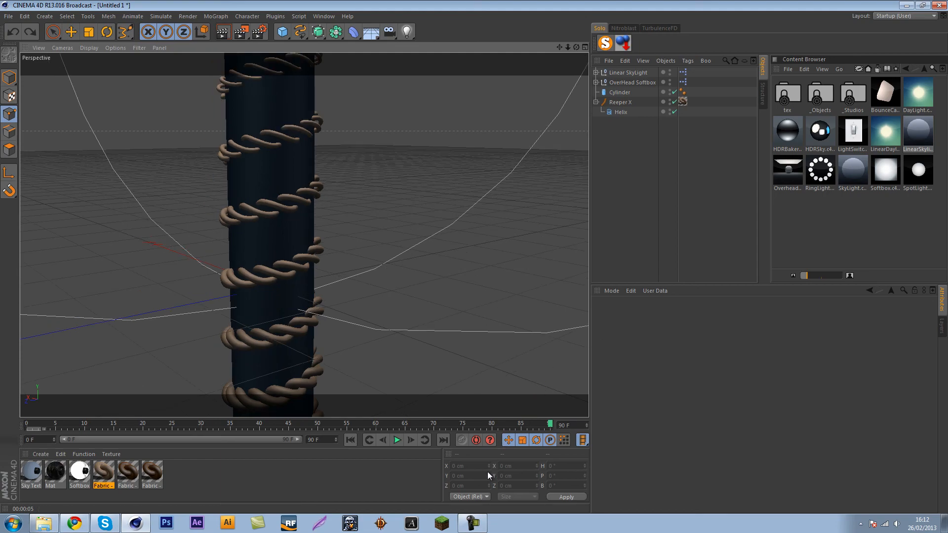
{"action": "left_click", "coordinate": [472, 522]}
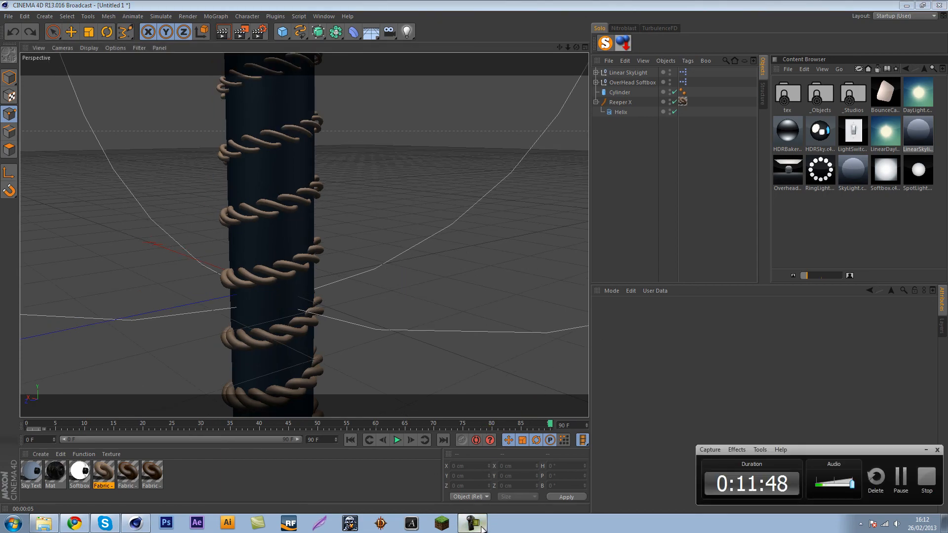